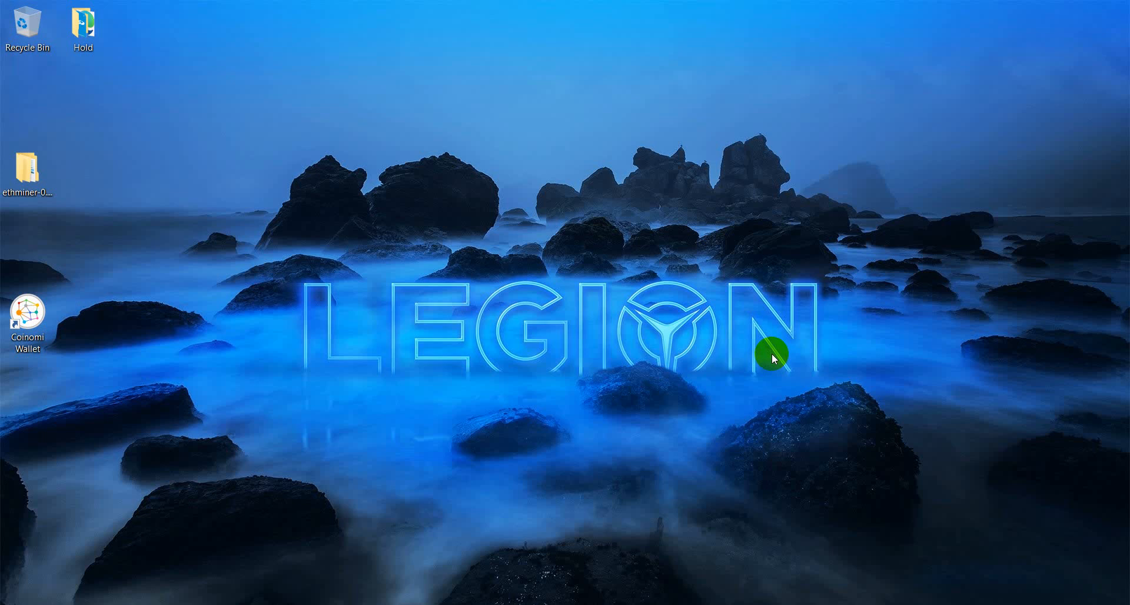
mouse_move(238, 328)
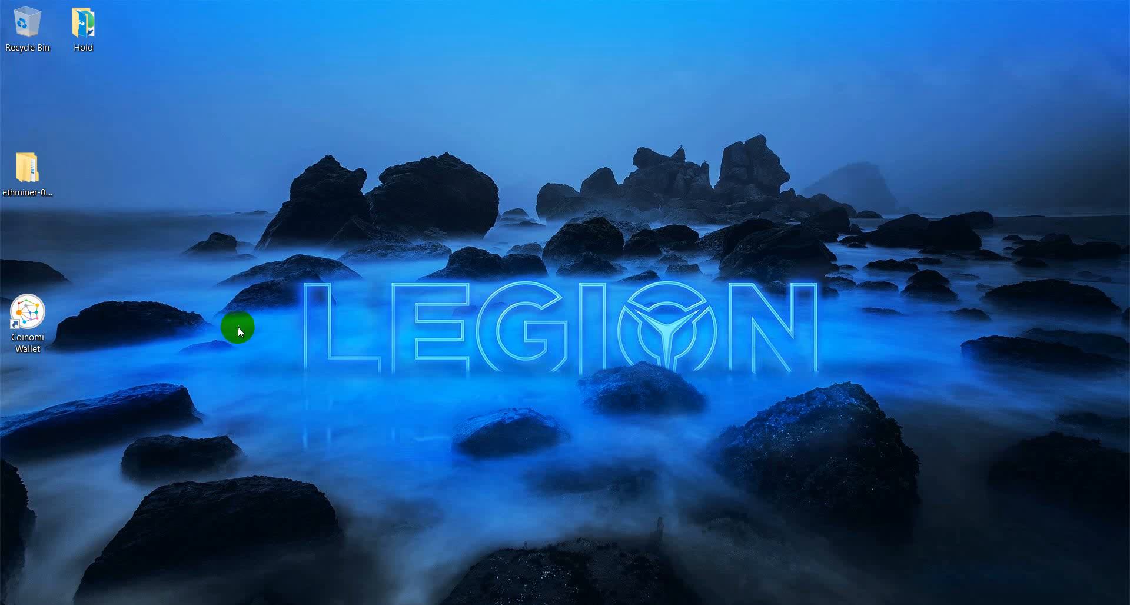
mouse_move(144, 321)
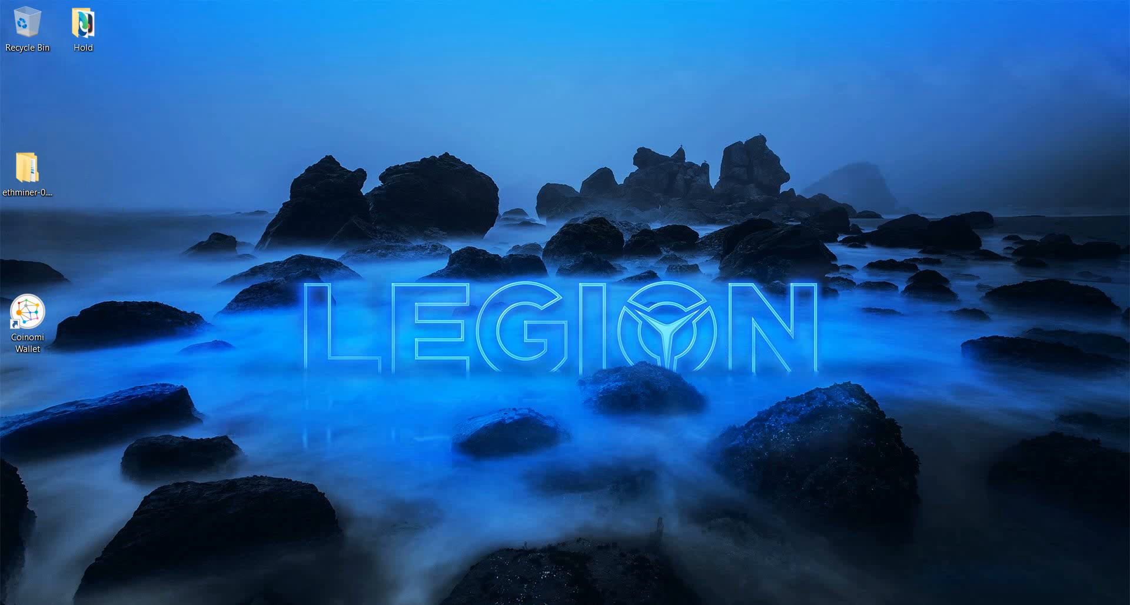
mouse_move(450, 569)
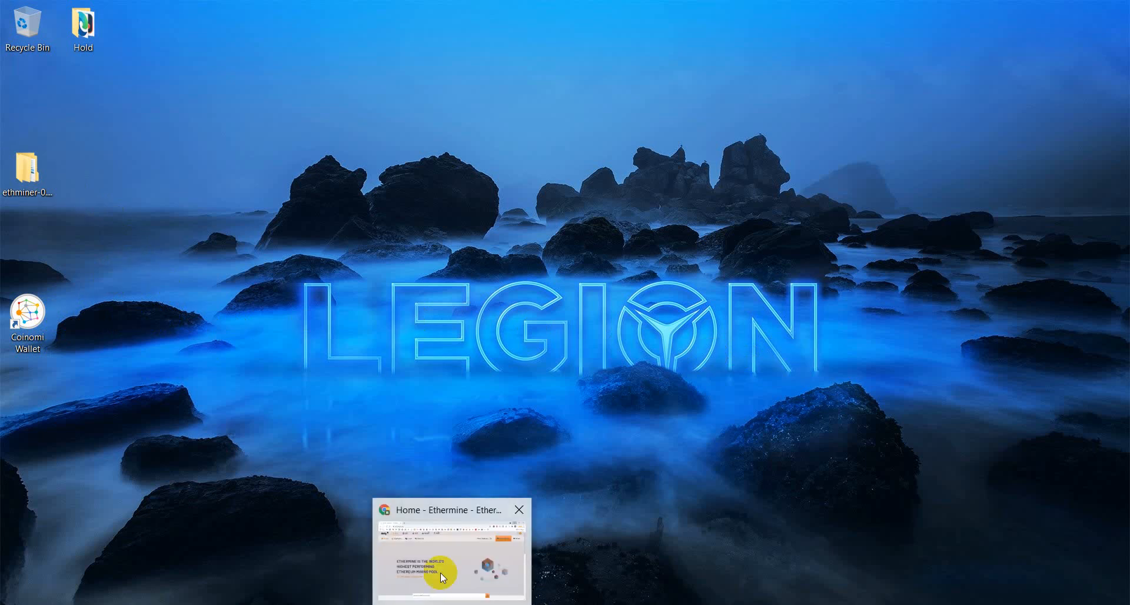
Step: Restore the Ethermine browser window from its taskbar preview
click(450, 551)
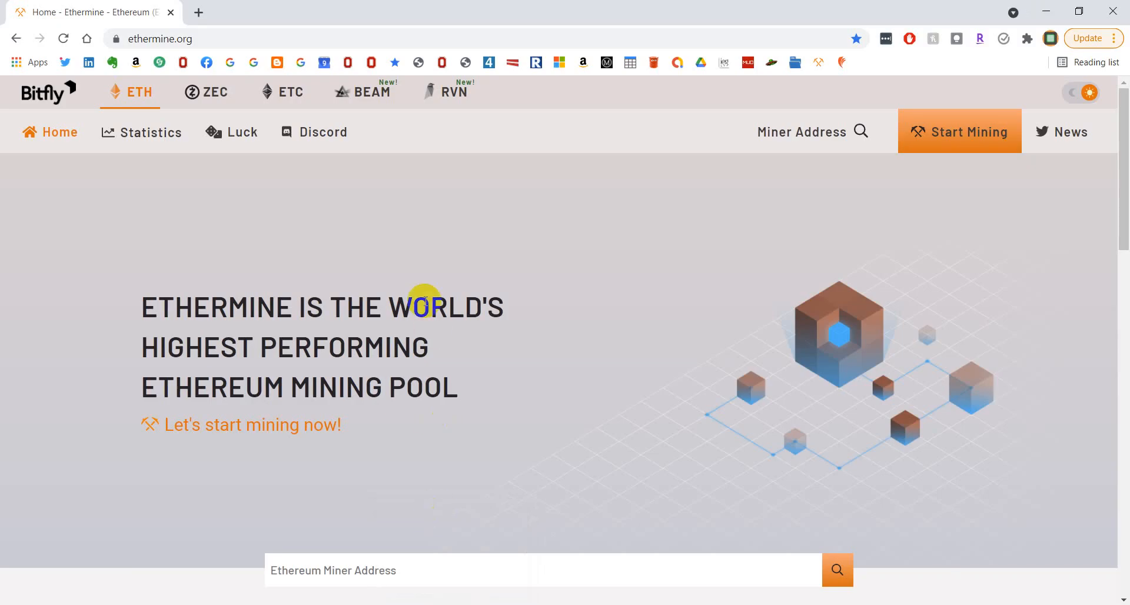
mouse_move(417, 200)
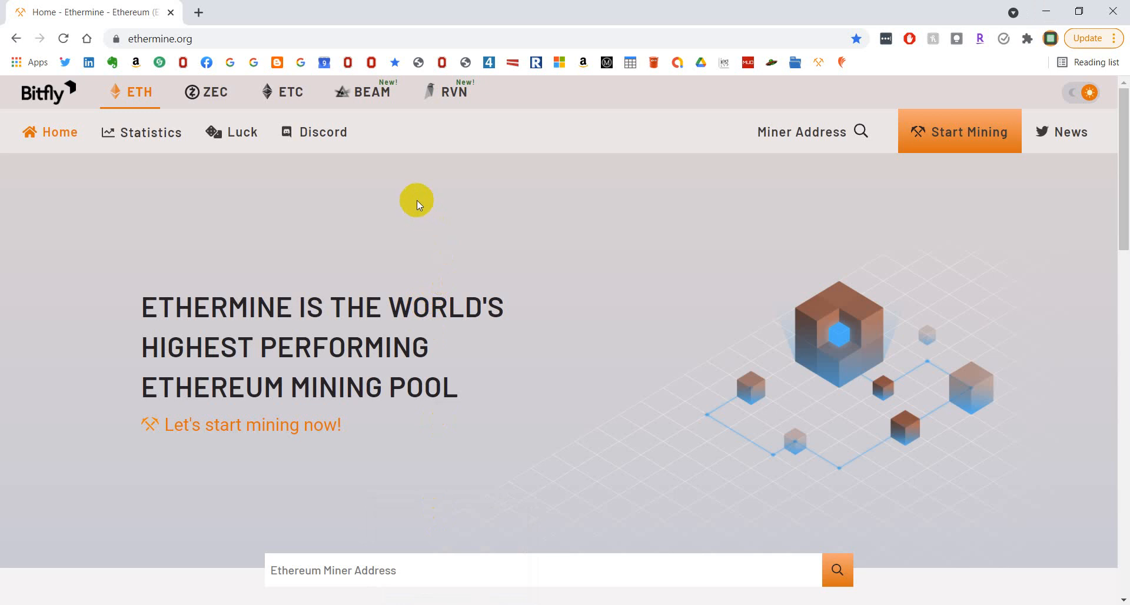
mouse_move(143, 38)
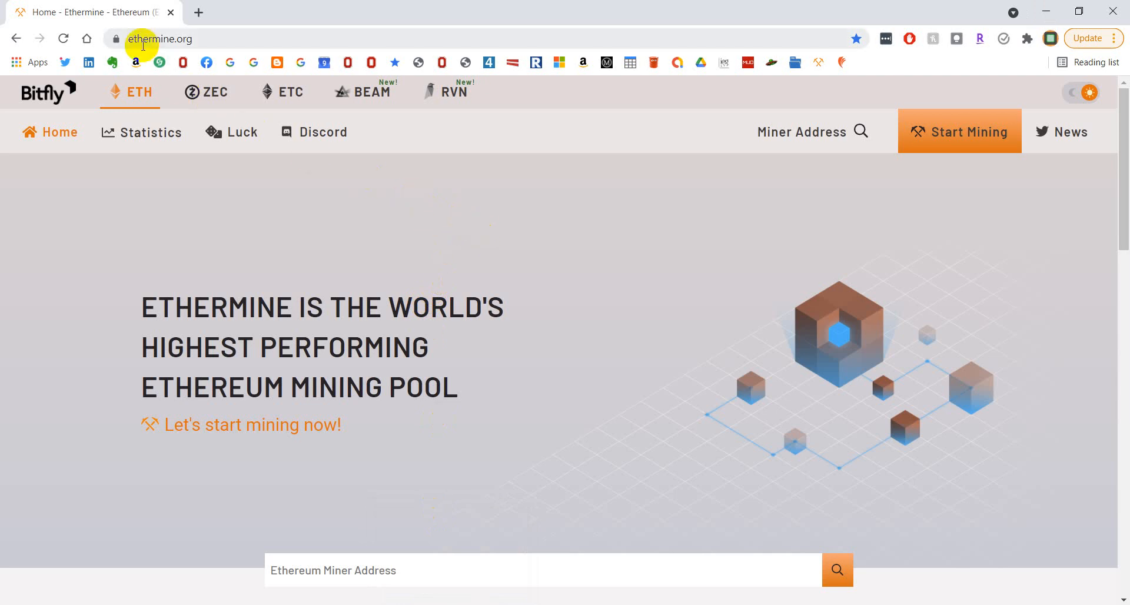
mouse_move(140, 97)
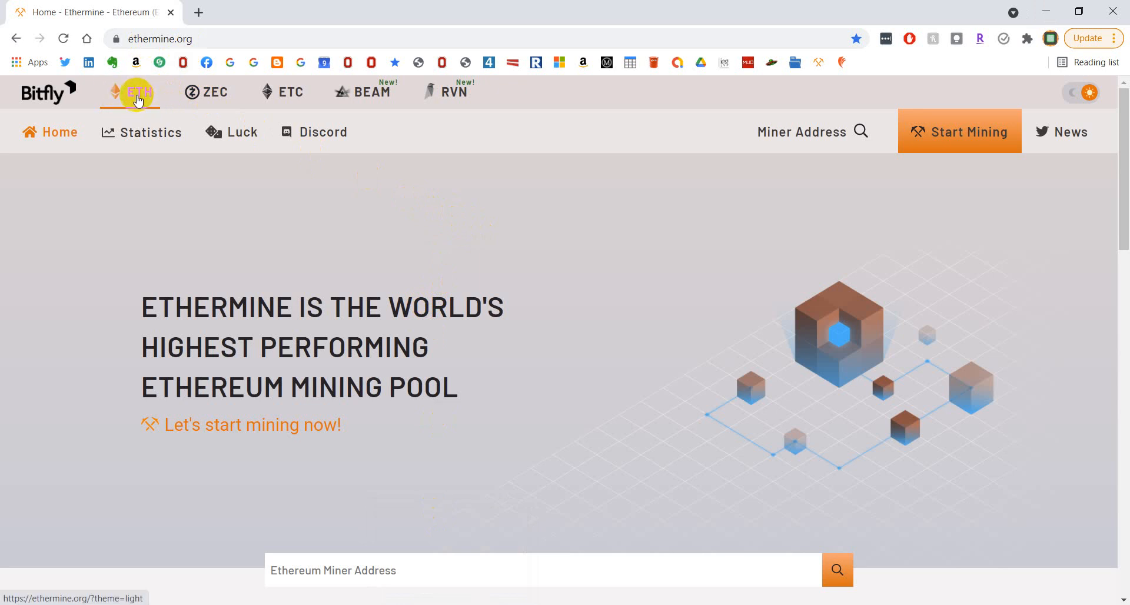
Step: Open Start Mining and scroll to the Windows AMD mining software list
click(959, 132)
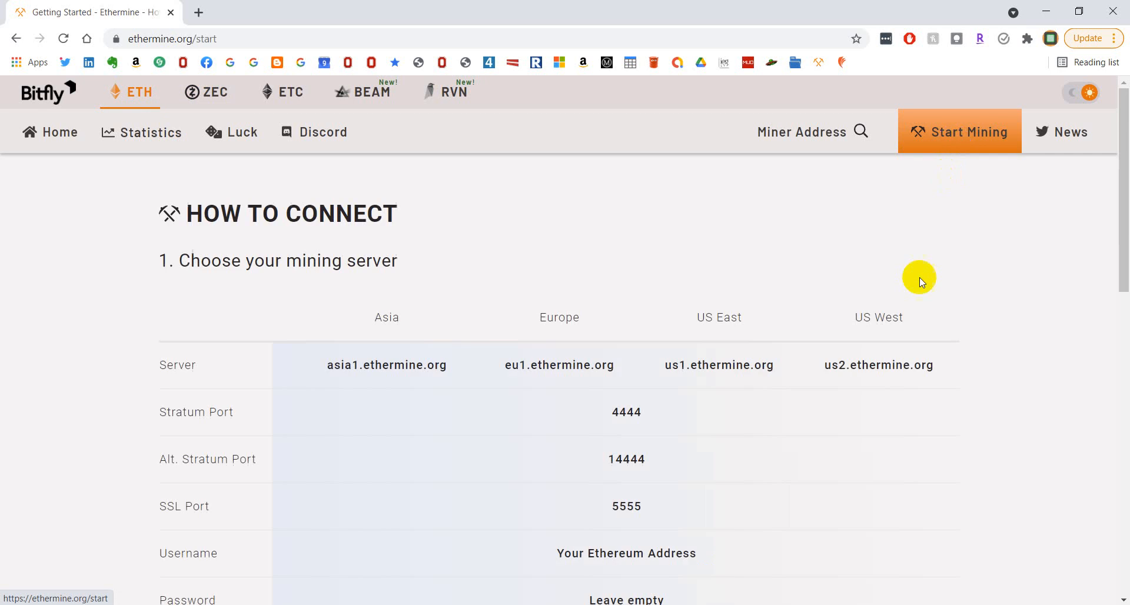
mouse_move(511, 370)
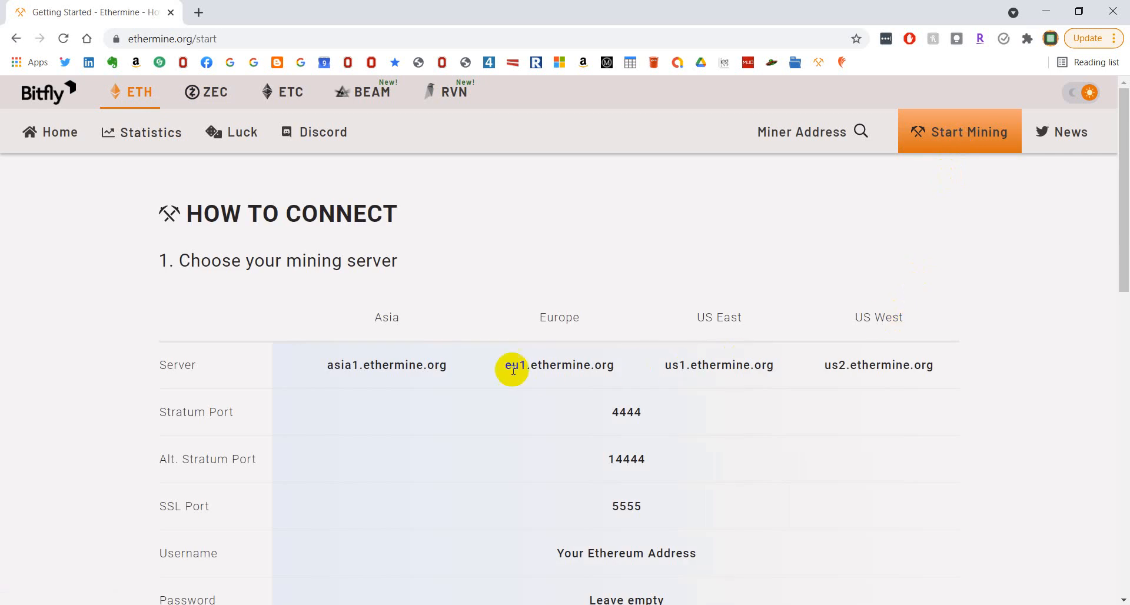
scroll(down, 3)
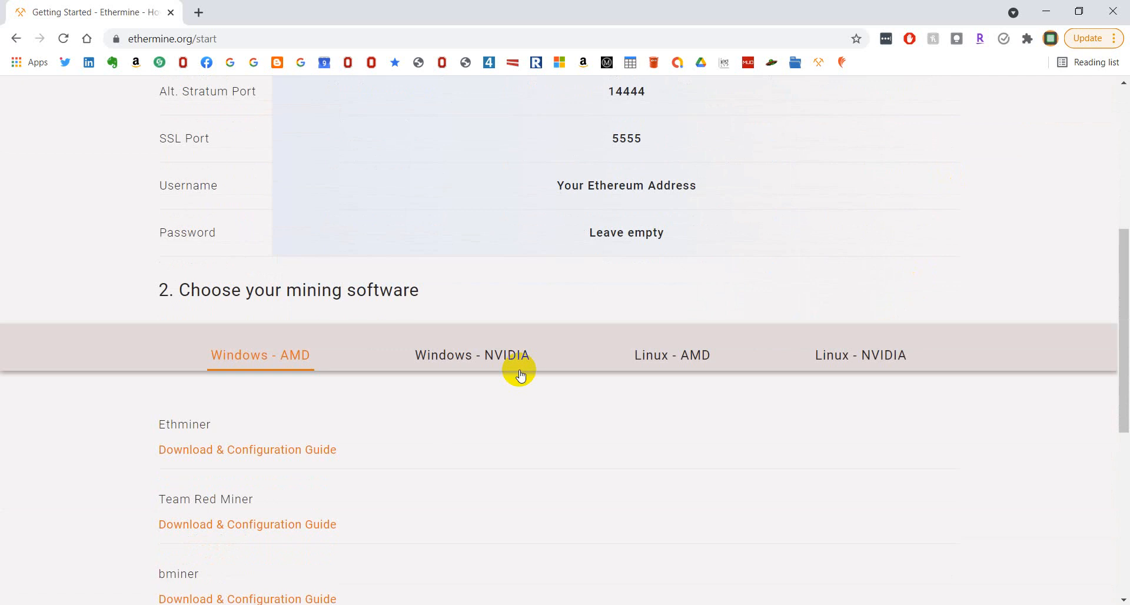
mouse_move(458, 416)
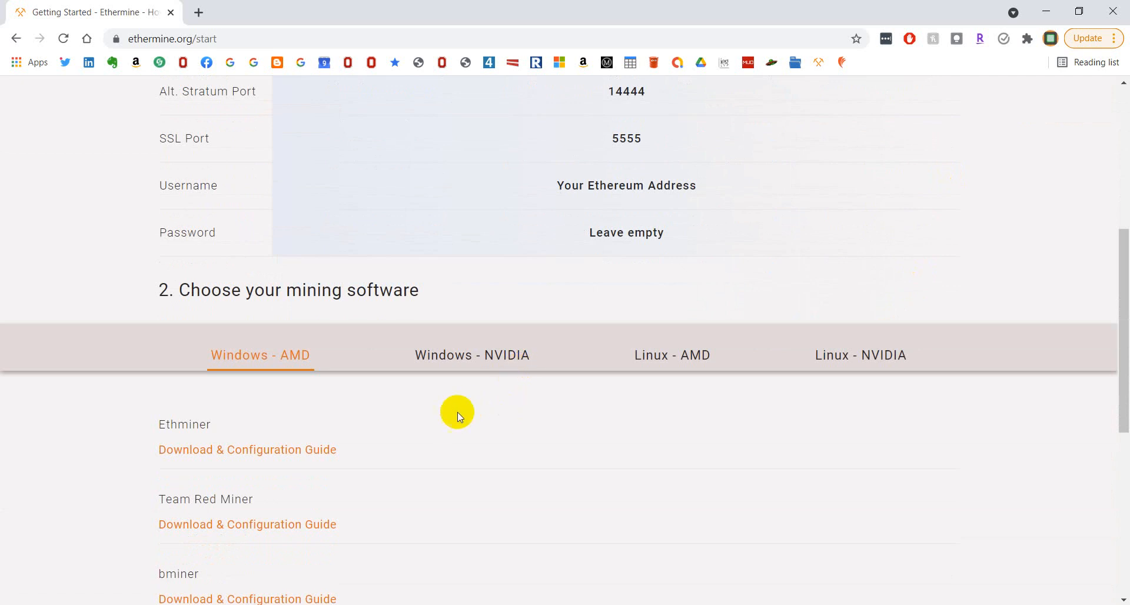
mouse_move(190, 447)
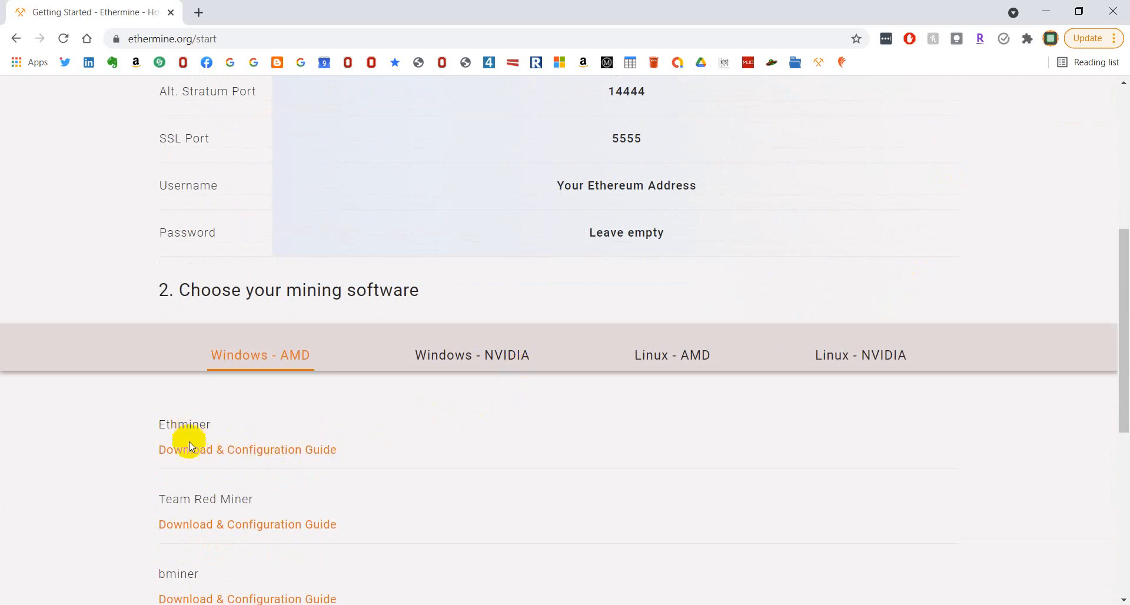
scroll(down, 3)
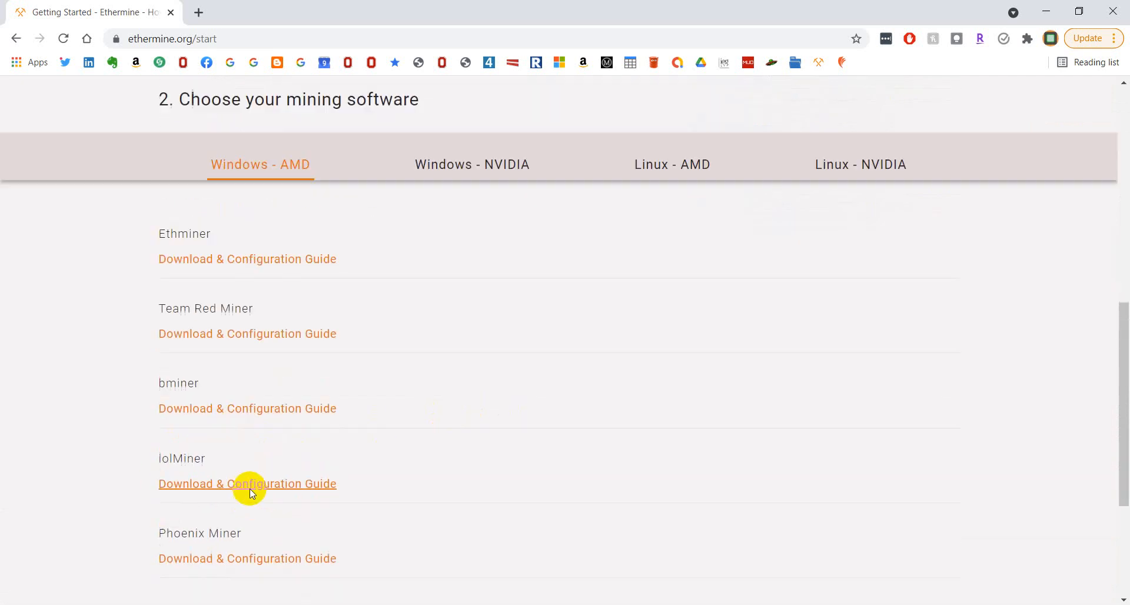
scroll(up, 3)
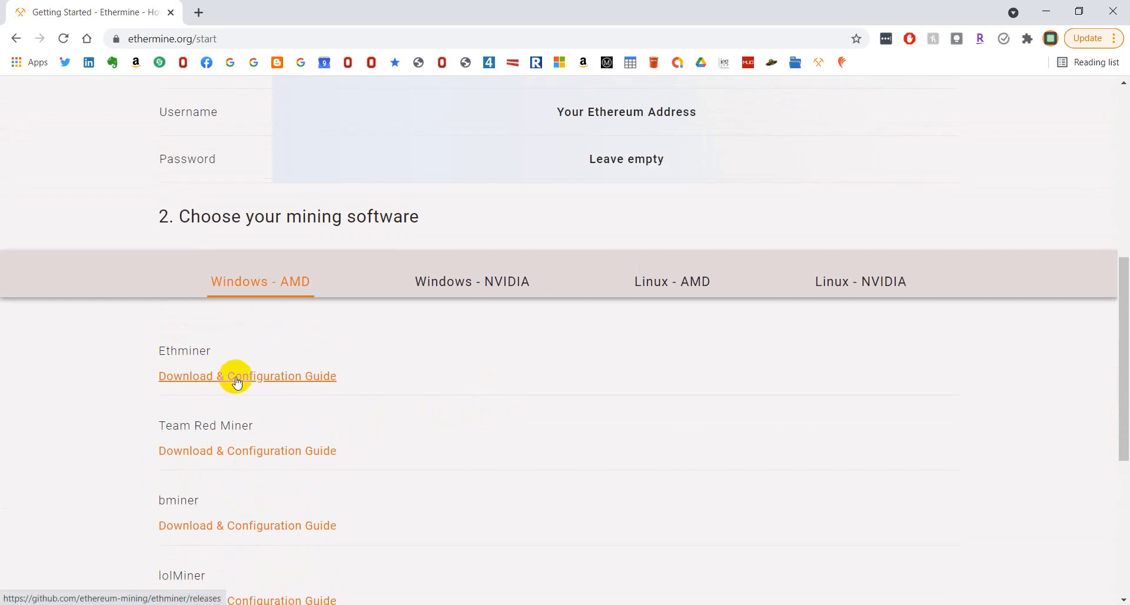
Step: Follow the Ethminer guide to the 0.19.0-alpha.0 release and scroll to its Assets
click(247, 376)
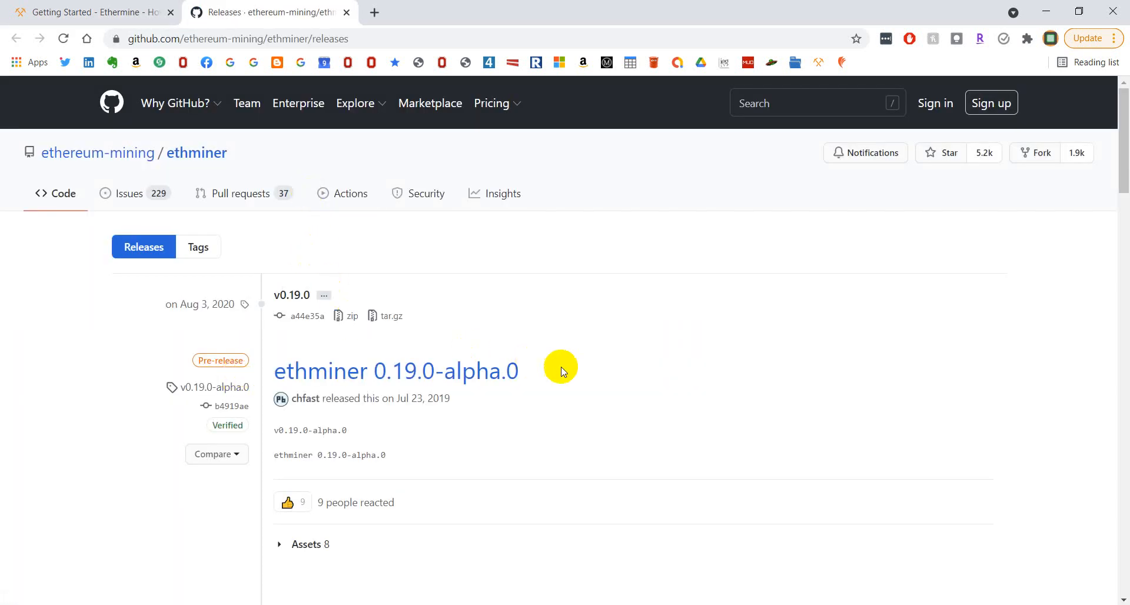
scroll(down, 3)
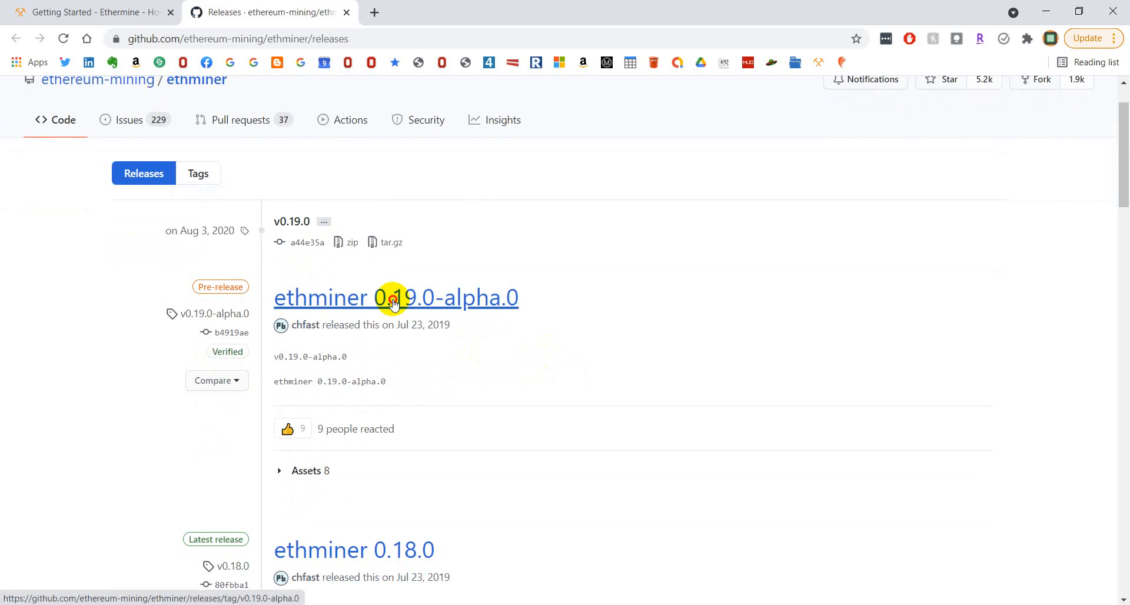
click(395, 297)
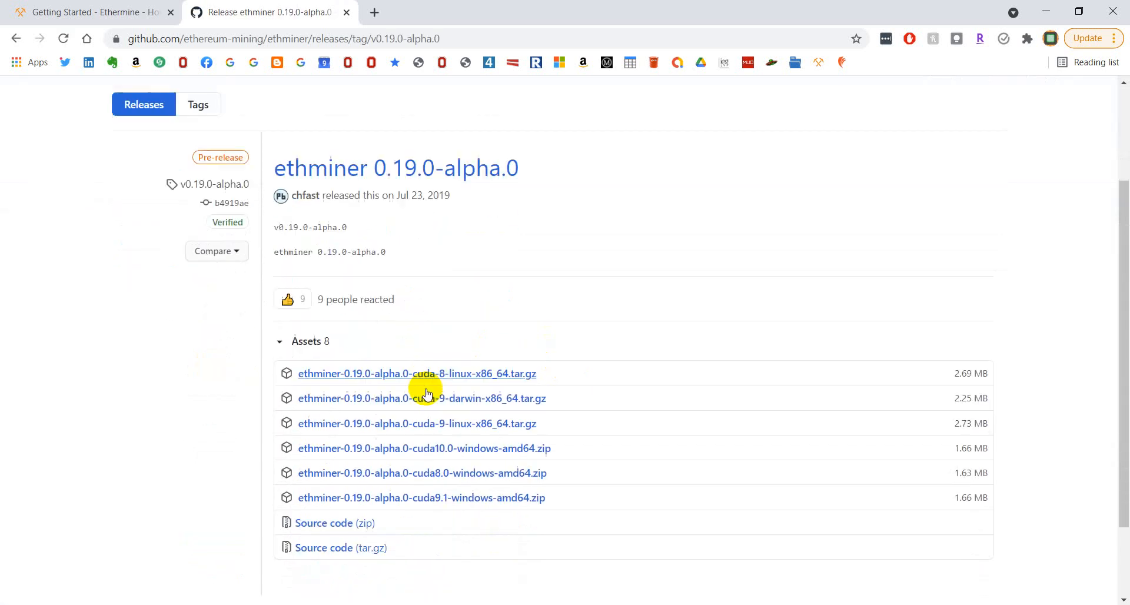
scroll(down, 3)
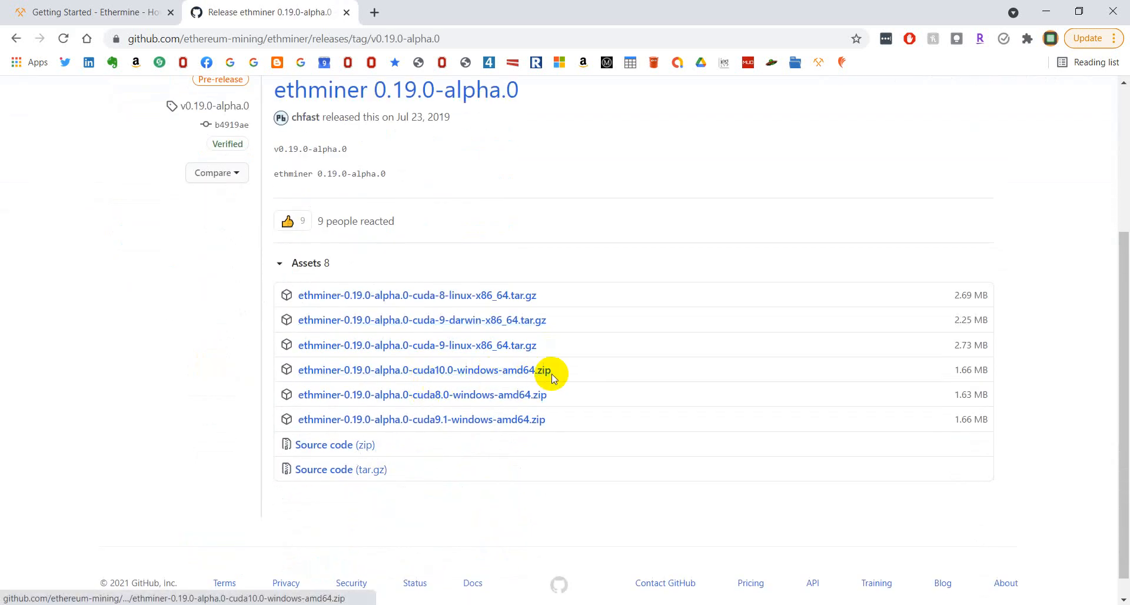
mouse_move(511, 382)
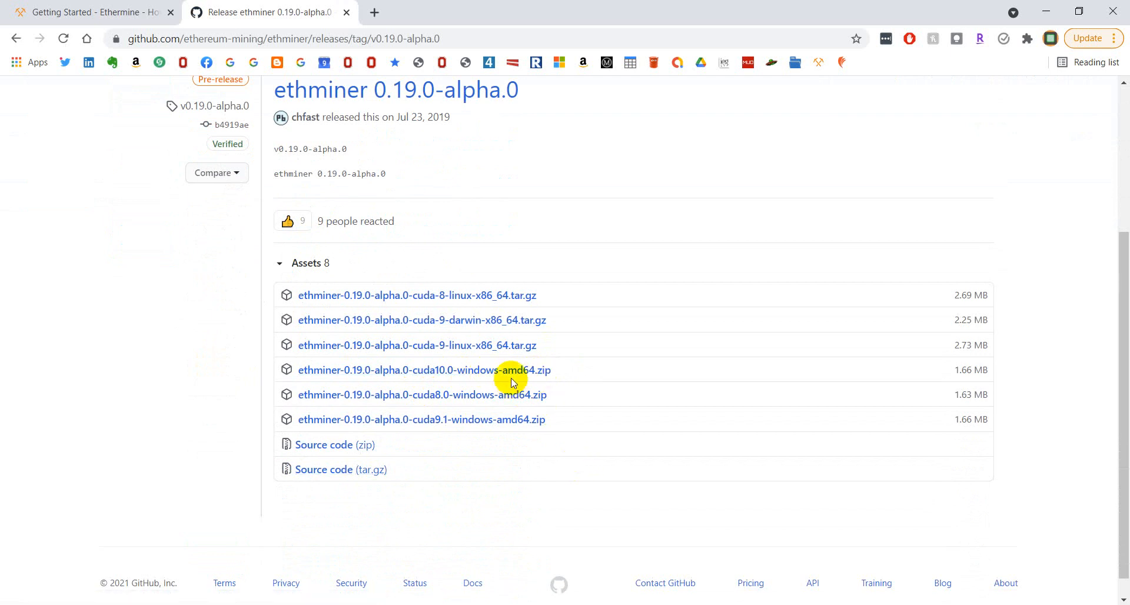
mouse_move(521, 382)
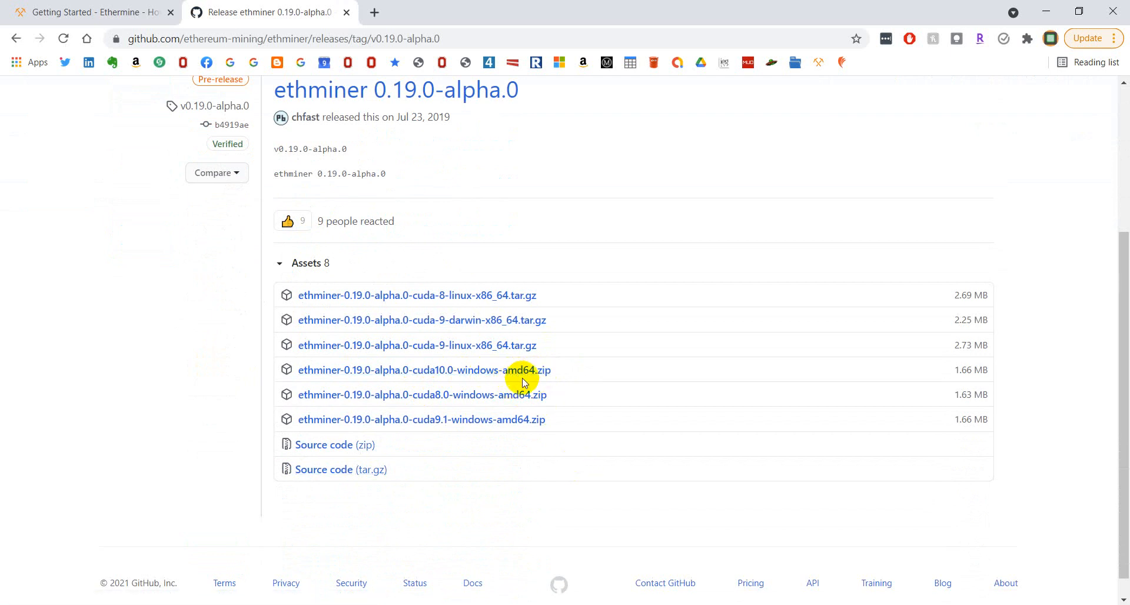
mouse_move(751, 438)
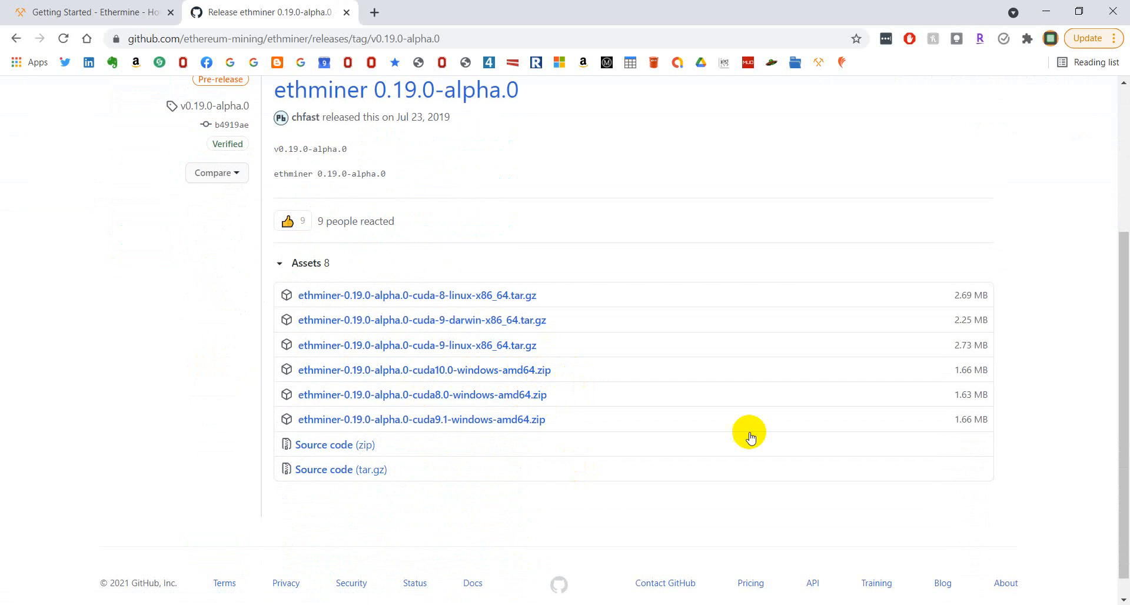
mouse_move(395, 315)
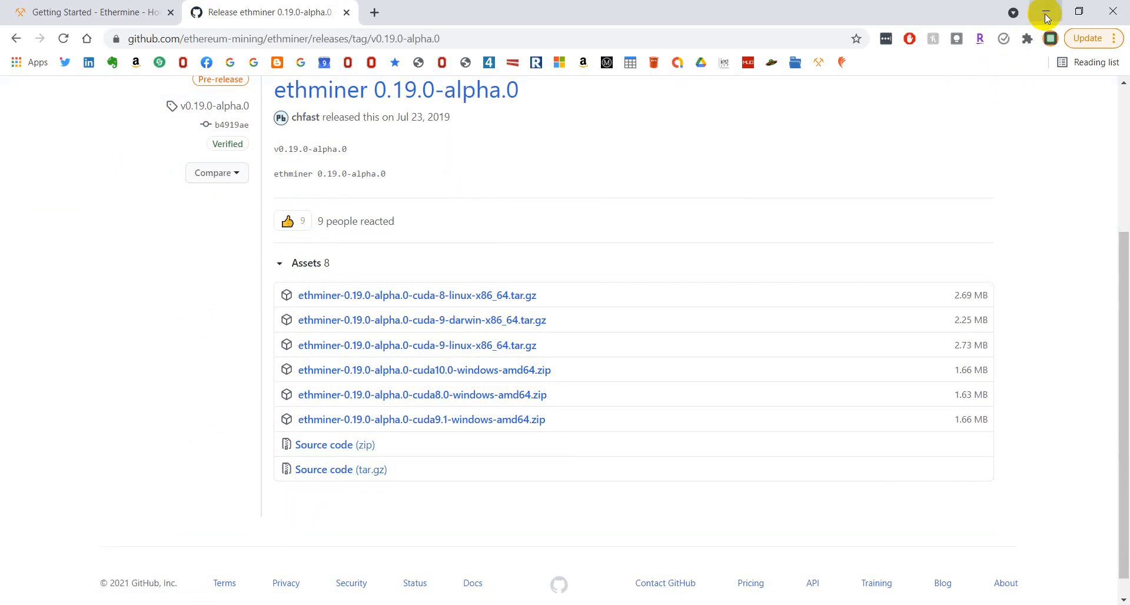
mouse_move(1044, 12)
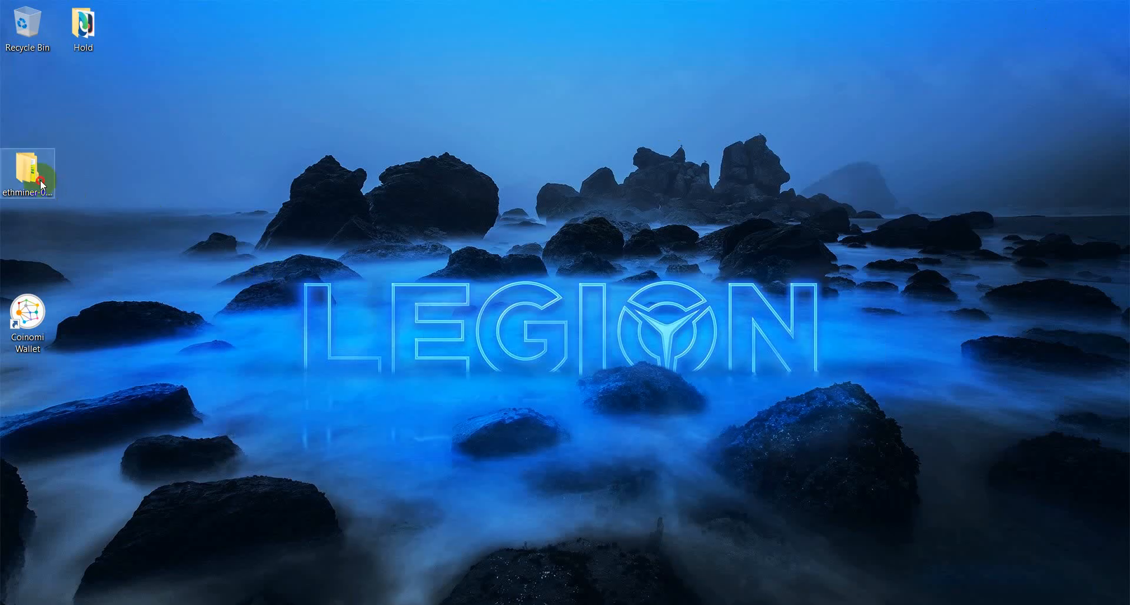
Step: Open the desktop ethminer folder, then its bin subfolder
double_click(28, 175)
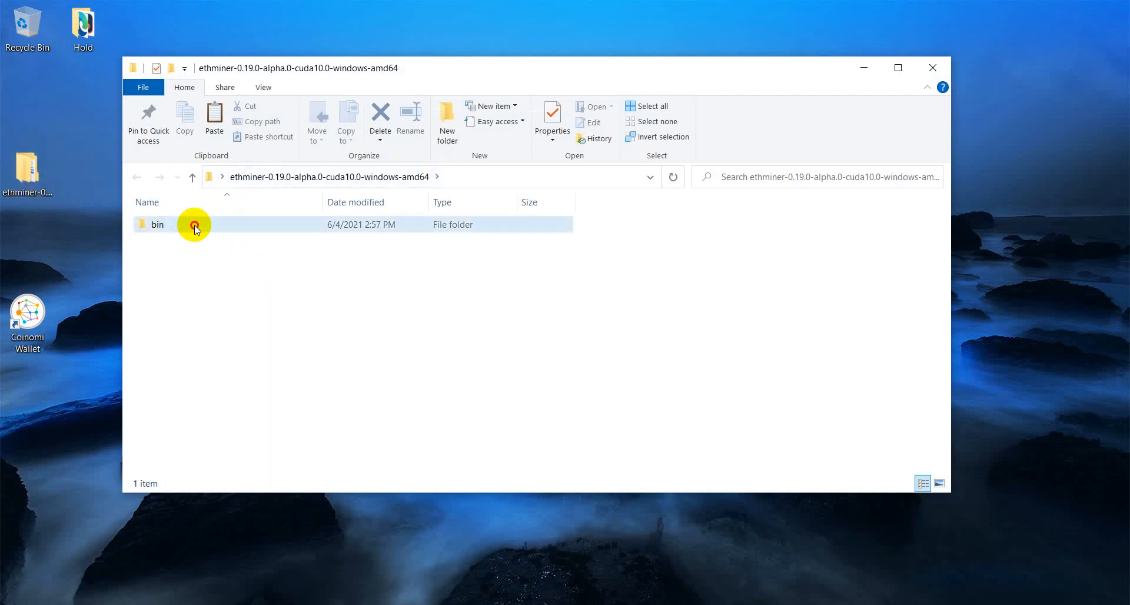
double_click(157, 224)
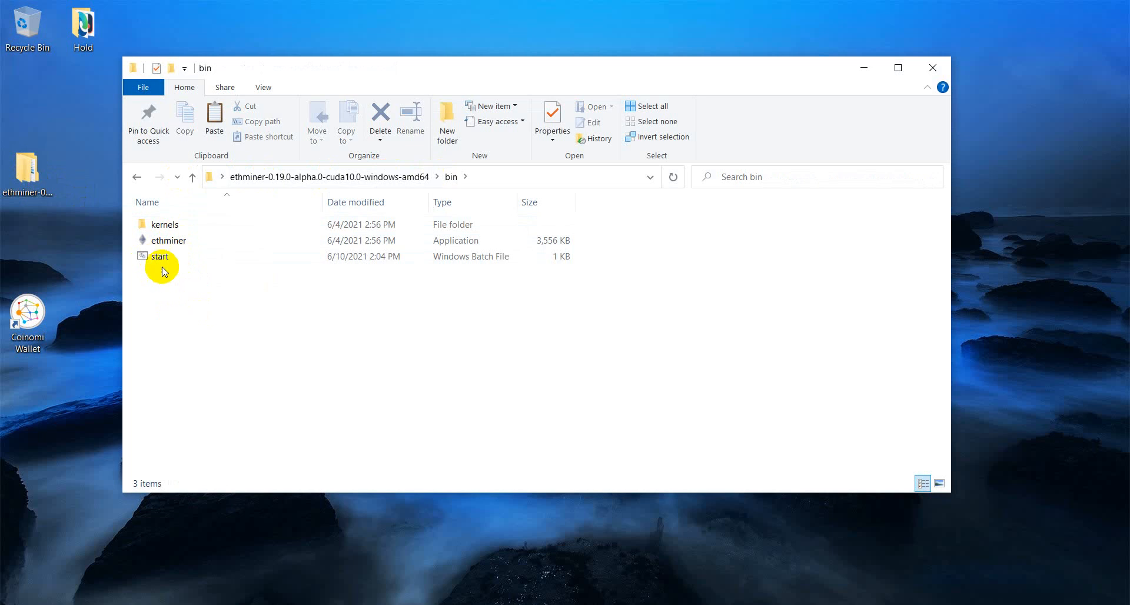
Step: Open start.bat with Edit with Notepad++ from its context menu
right_click(161, 256)
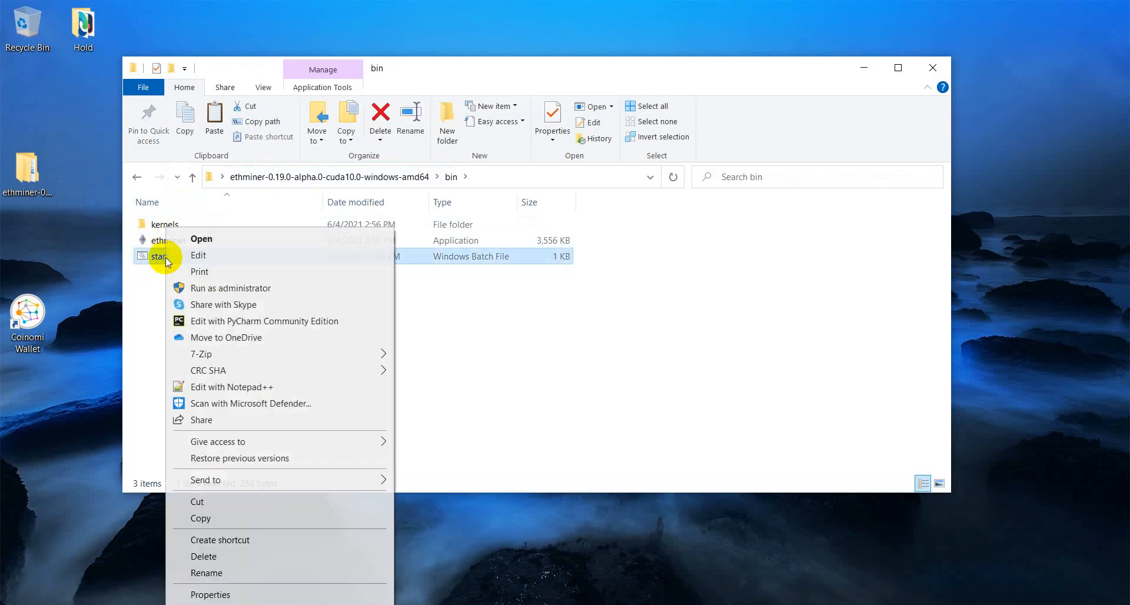
mouse_move(208, 337)
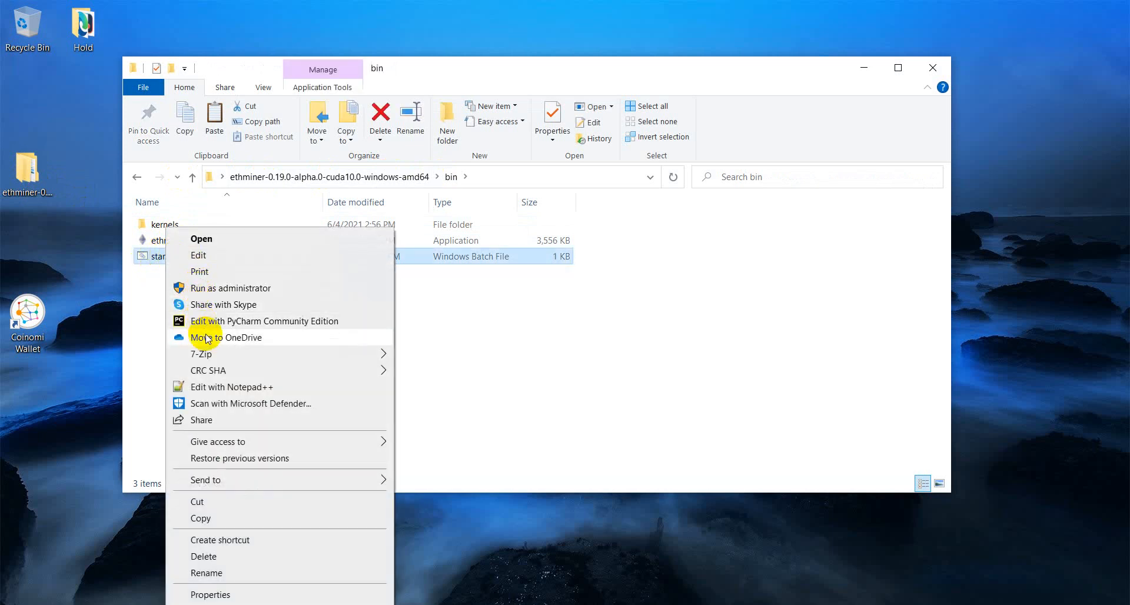
click(232, 386)
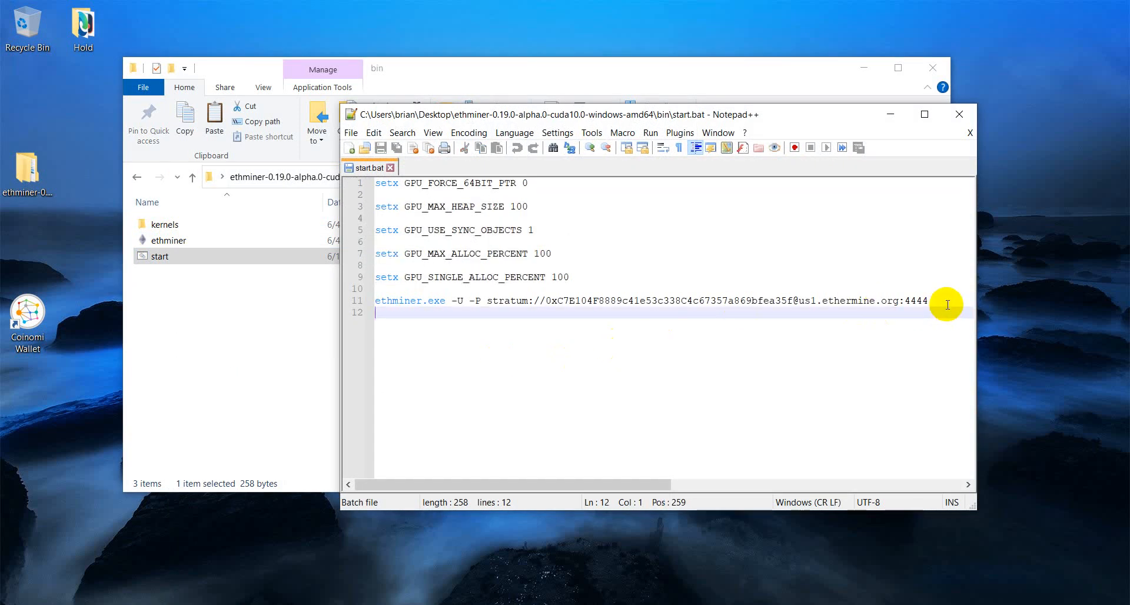
key(ctrl+a)
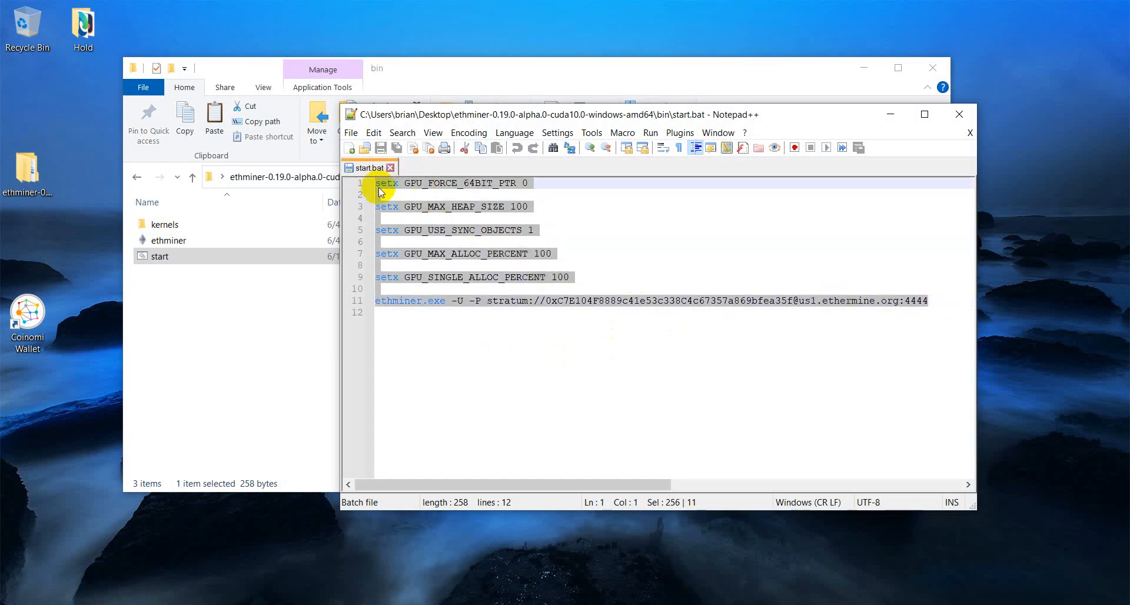
mouse_move(395, 235)
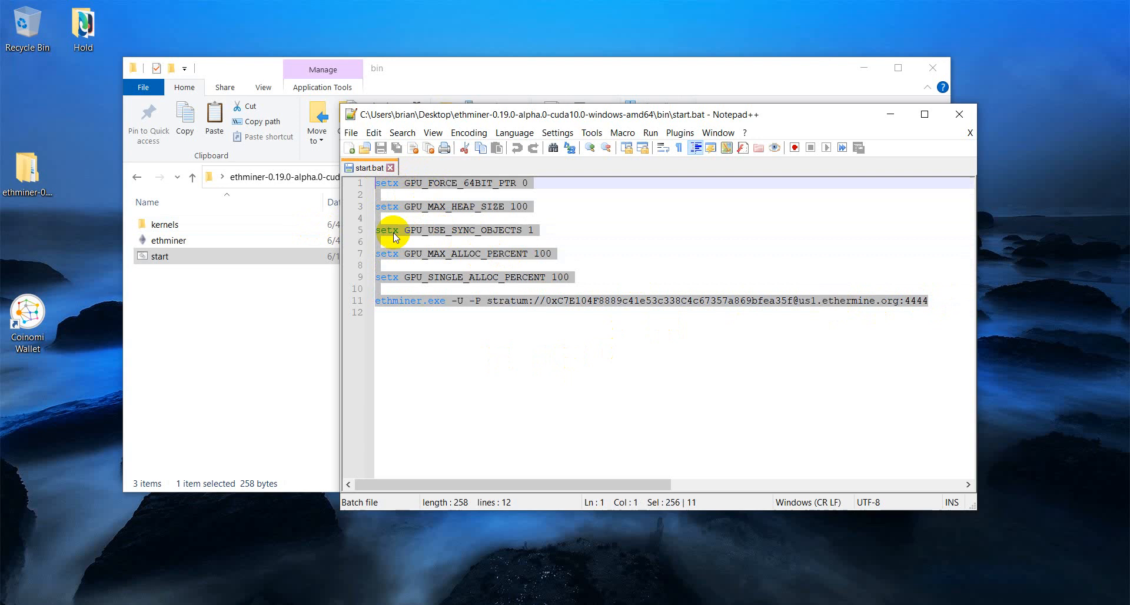
mouse_move(562, 242)
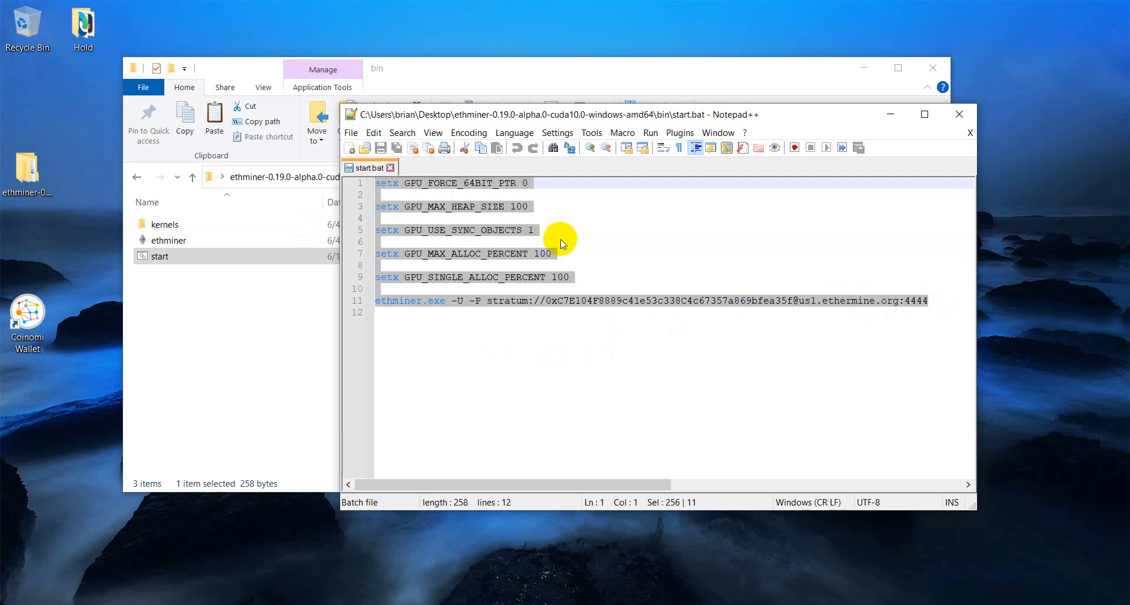
mouse_move(481, 312)
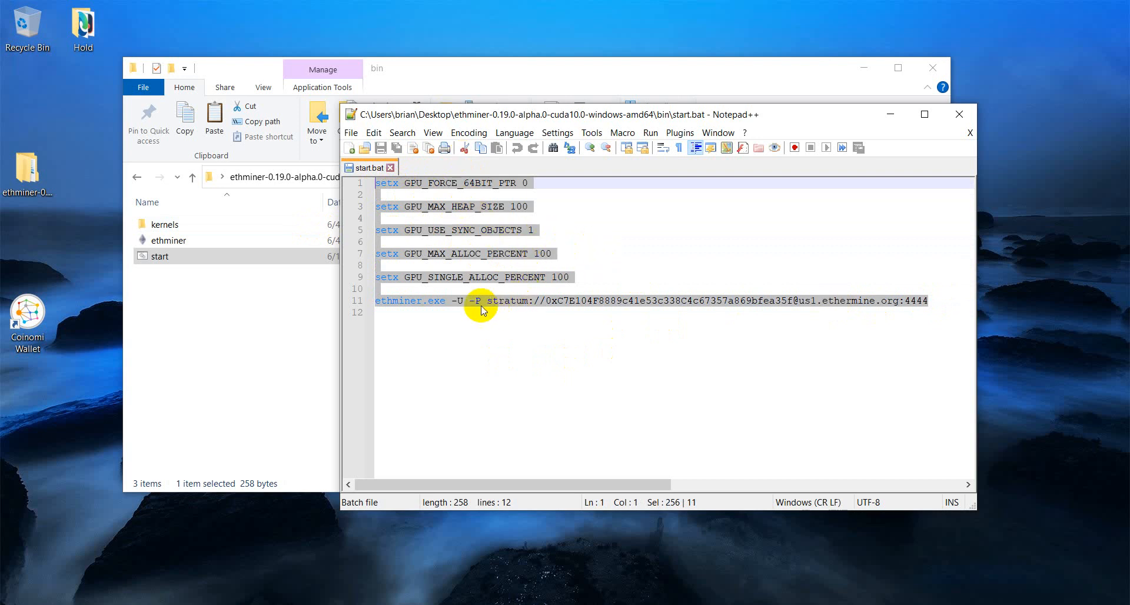
click(545, 300)
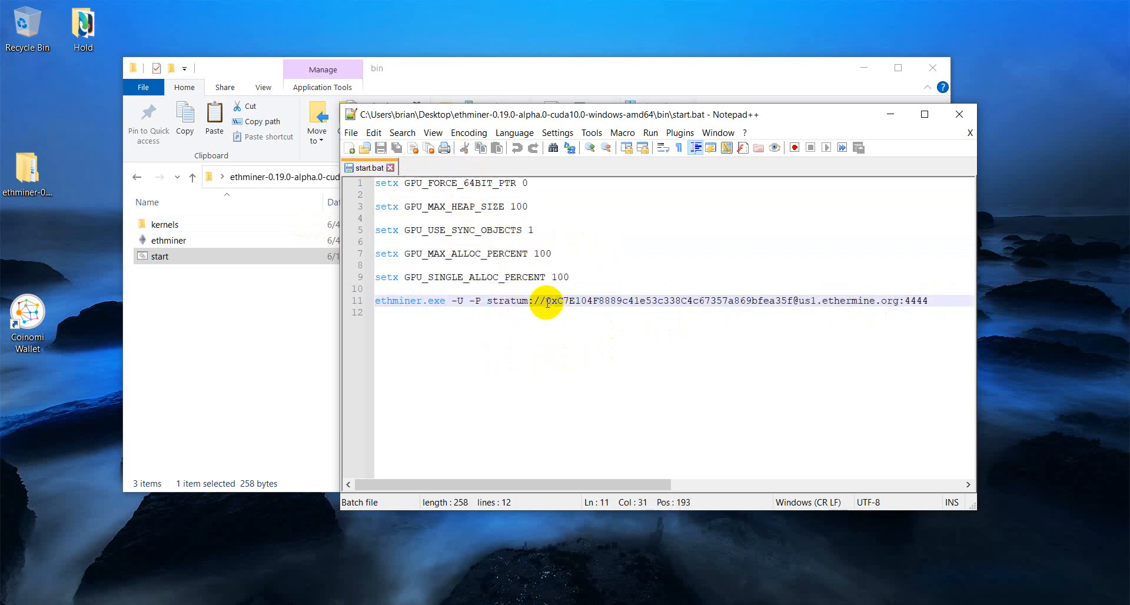
drag(546, 300, 791, 300)
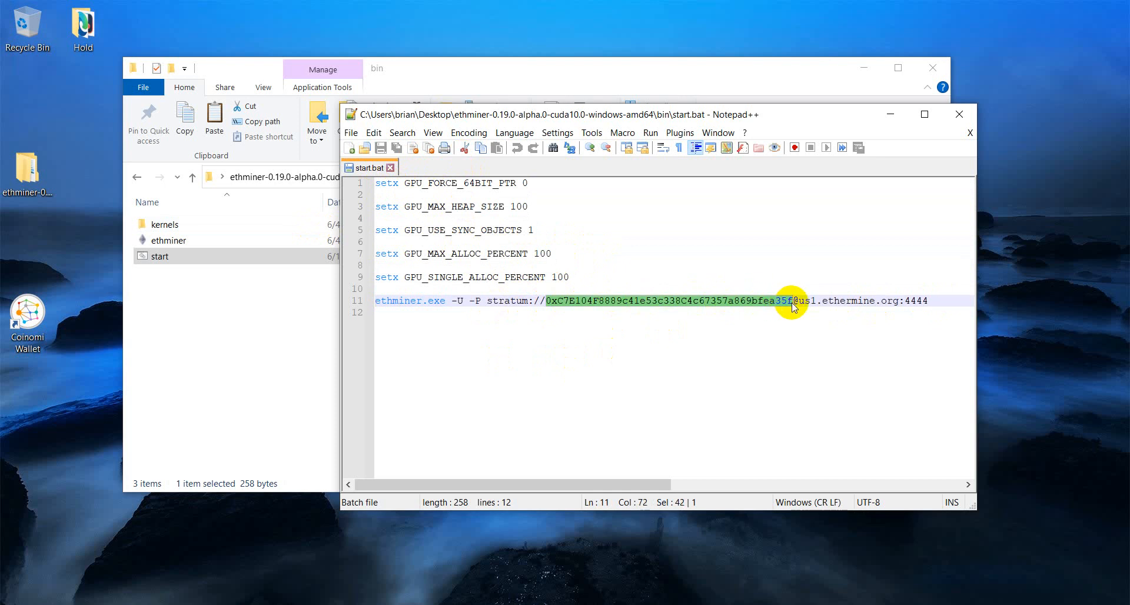
mouse_move(652, 310)
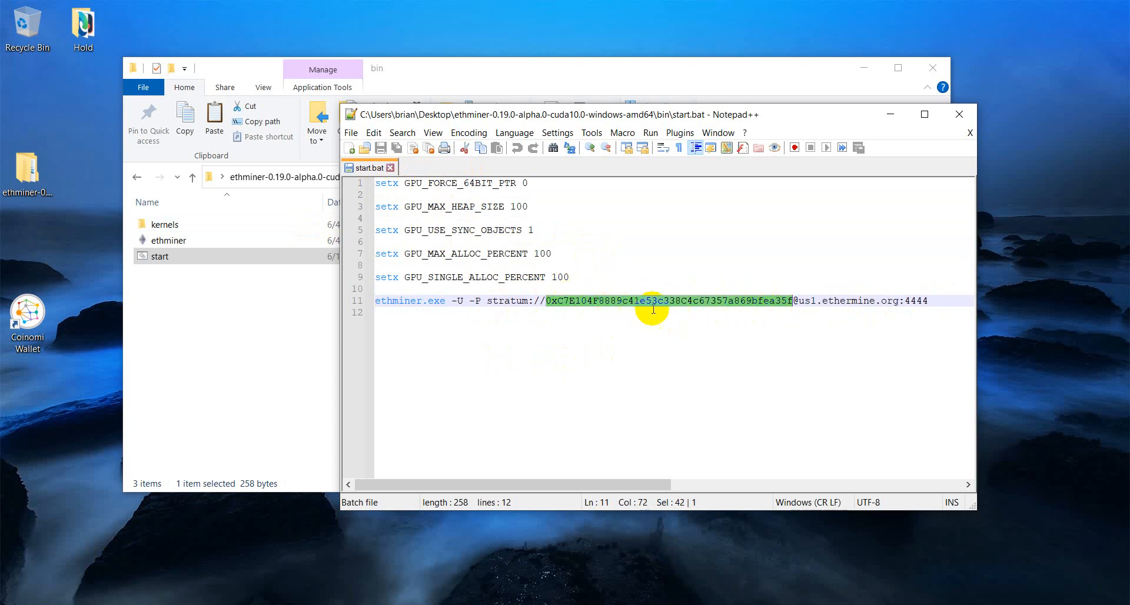
mouse_move(786, 309)
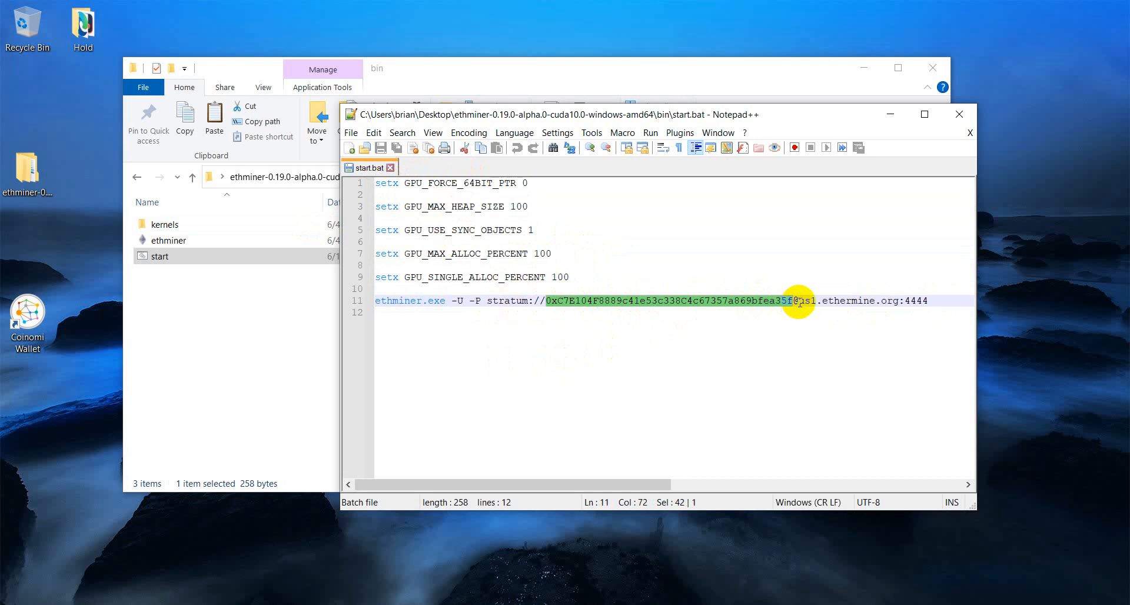
click(796, 300)
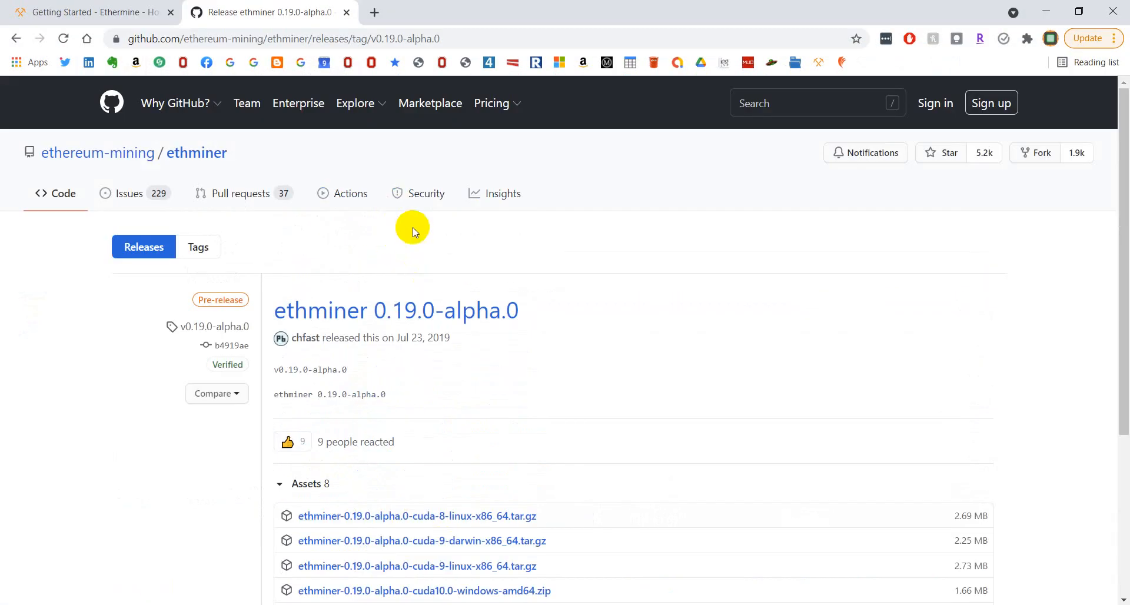
Step: Check the Ethermine getting-started page for the stratum line and close Notepad++
click(87, 12)
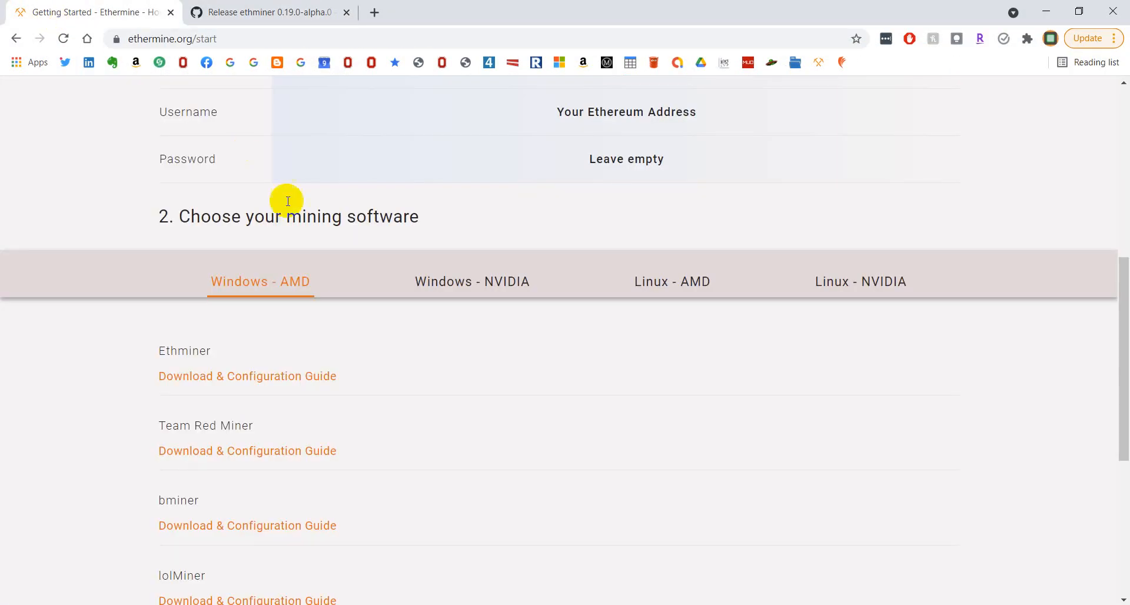
scroll(up, 3)
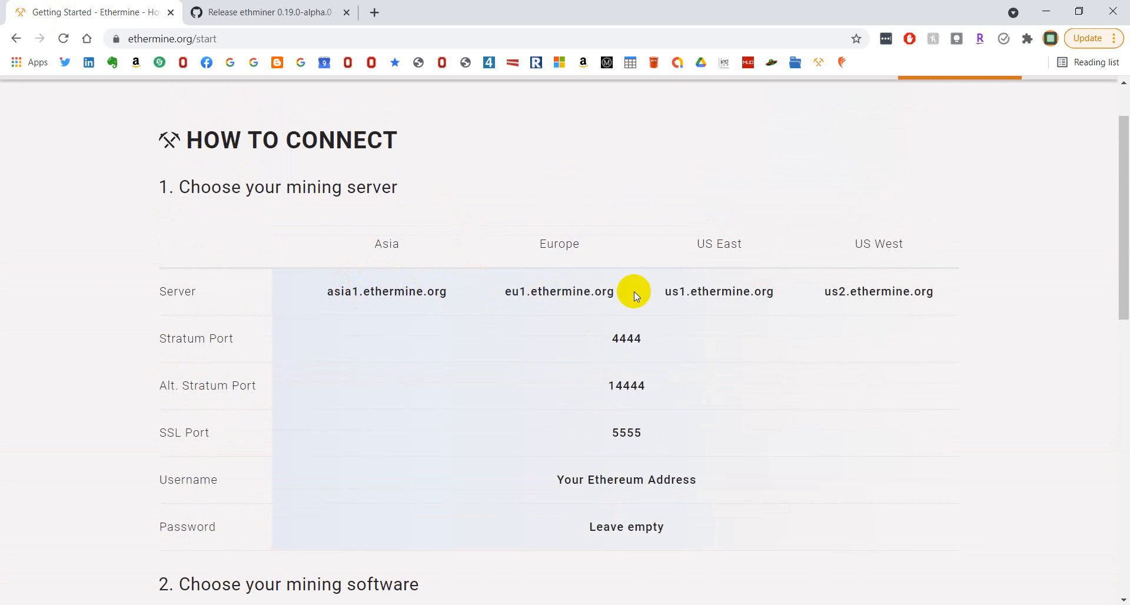
mouse_move(678, 277)
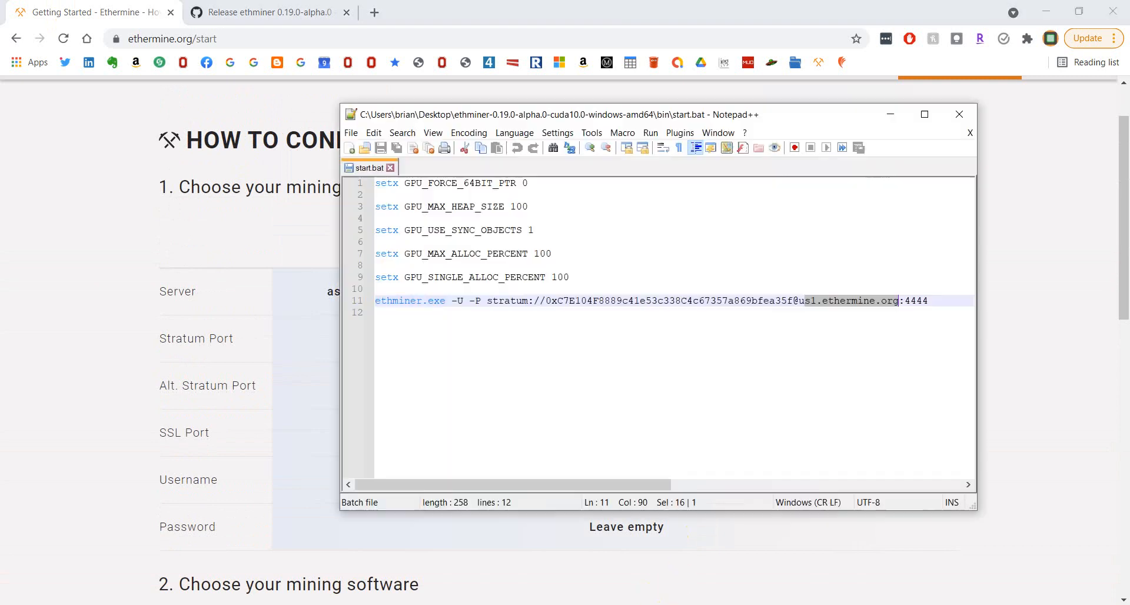
mouse_move(869, 319)
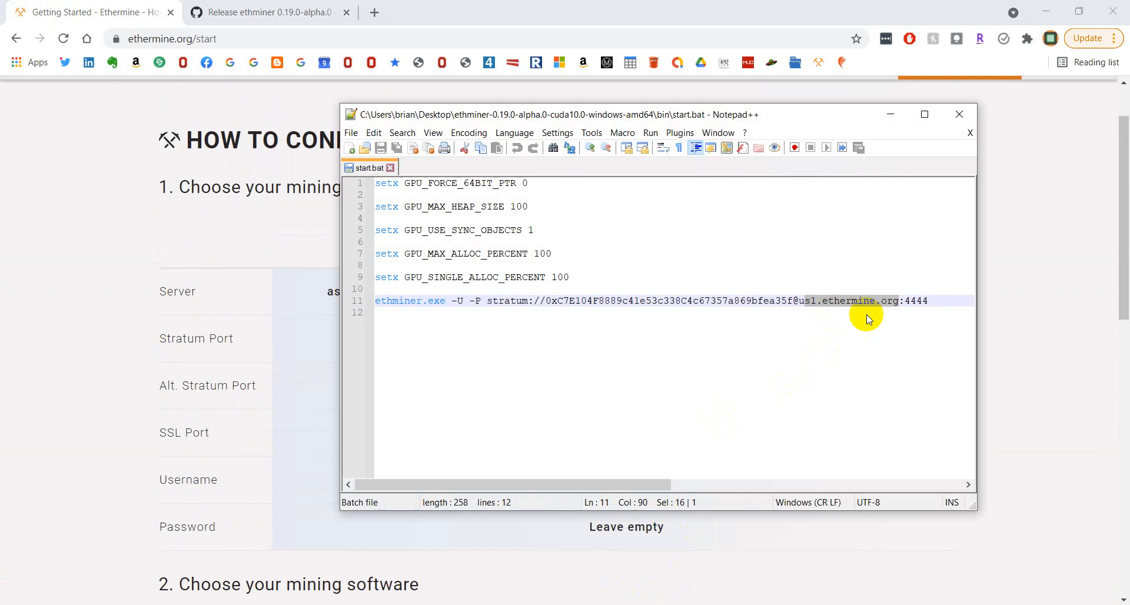
mouse_move(832, 308)
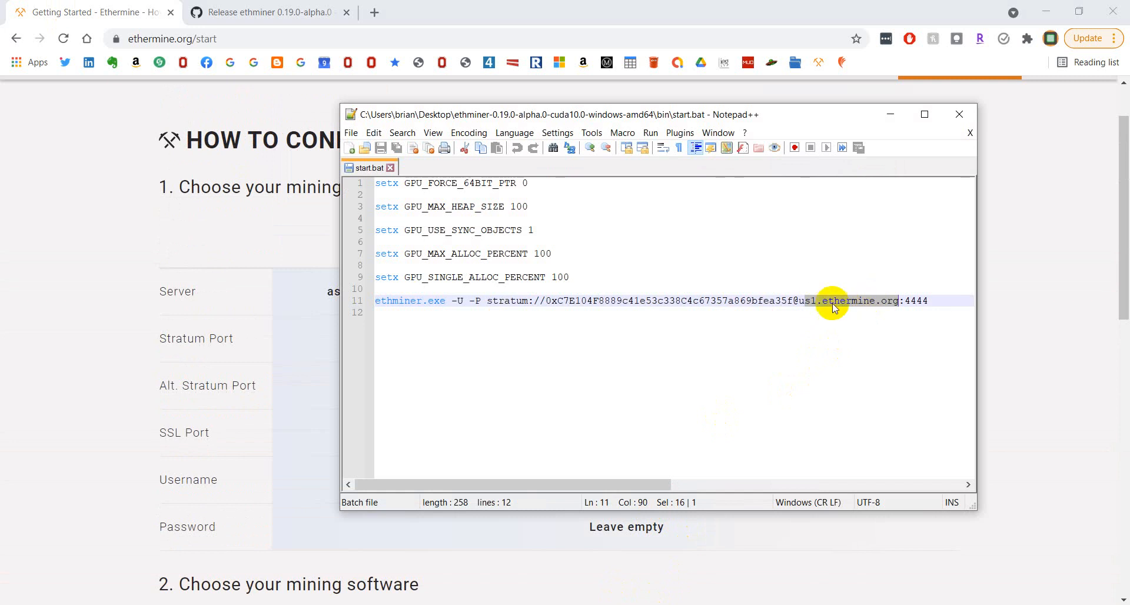
mouse_move(869, 310)
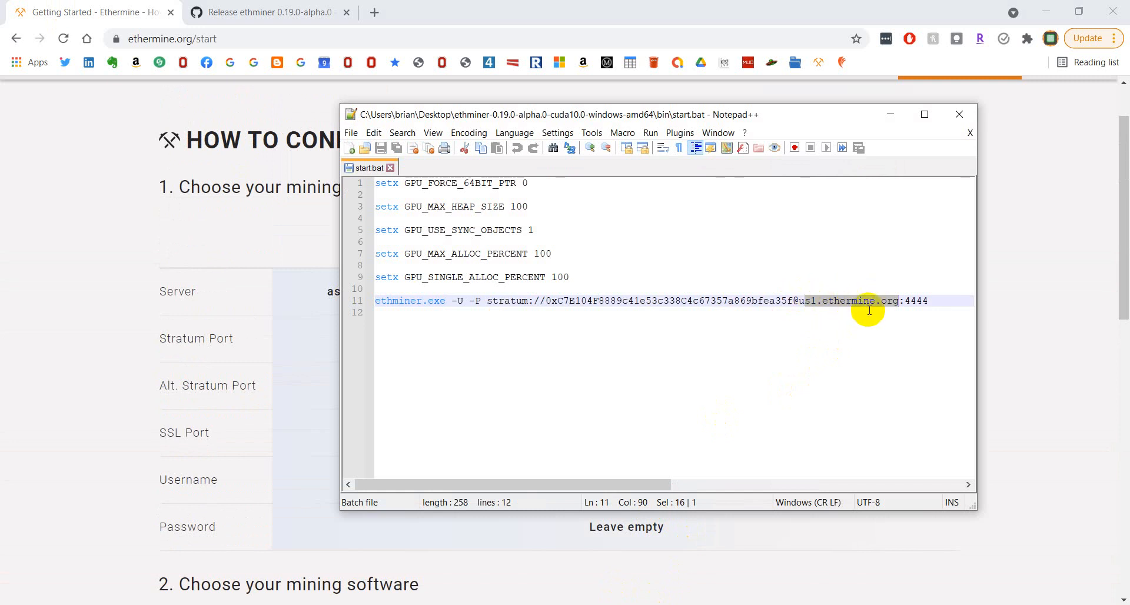
mouse_move(819, 131)
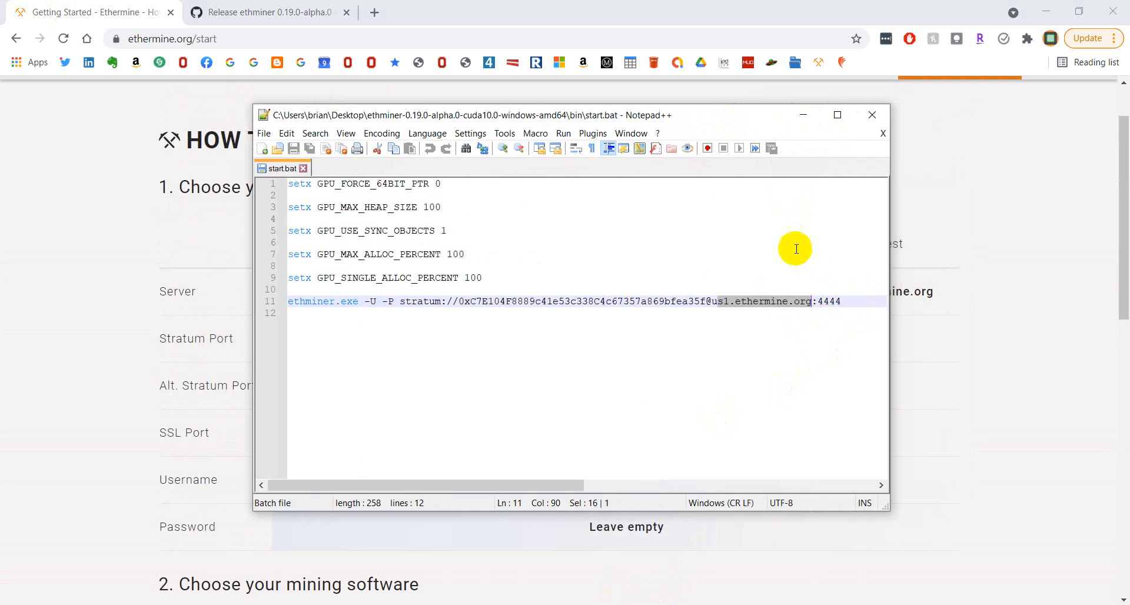
mouse_move(696, 171)
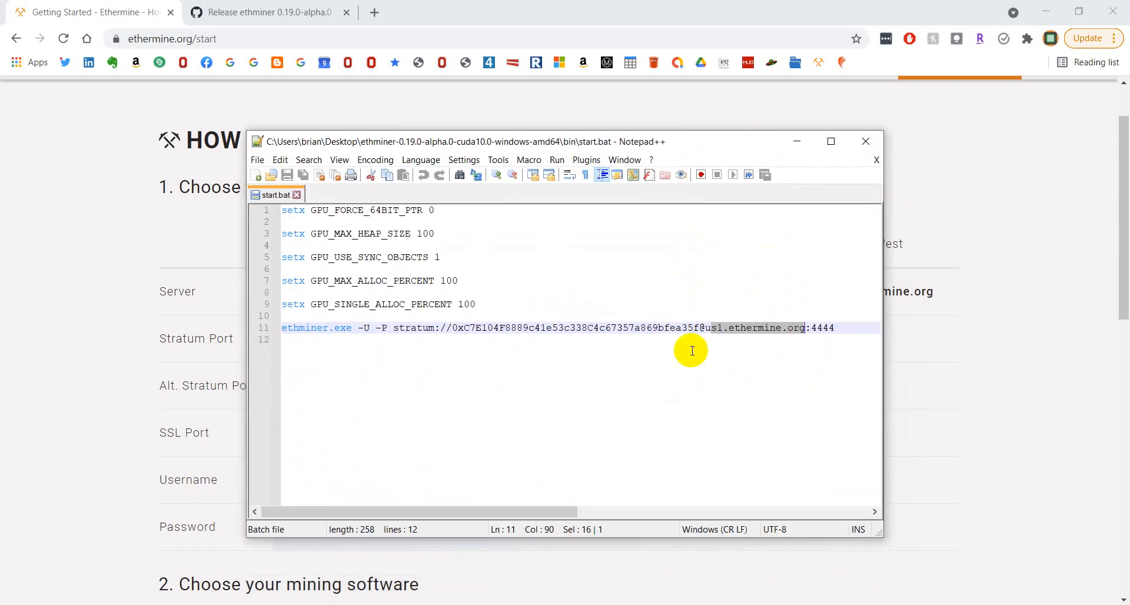
mouse_move(477, 266)
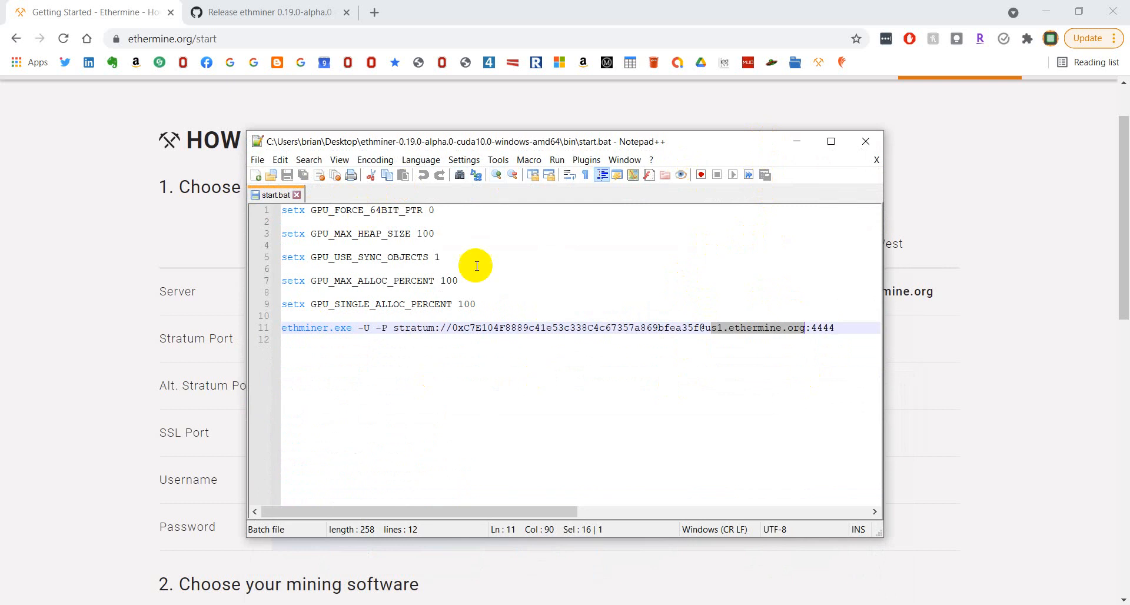
click(667, 328)
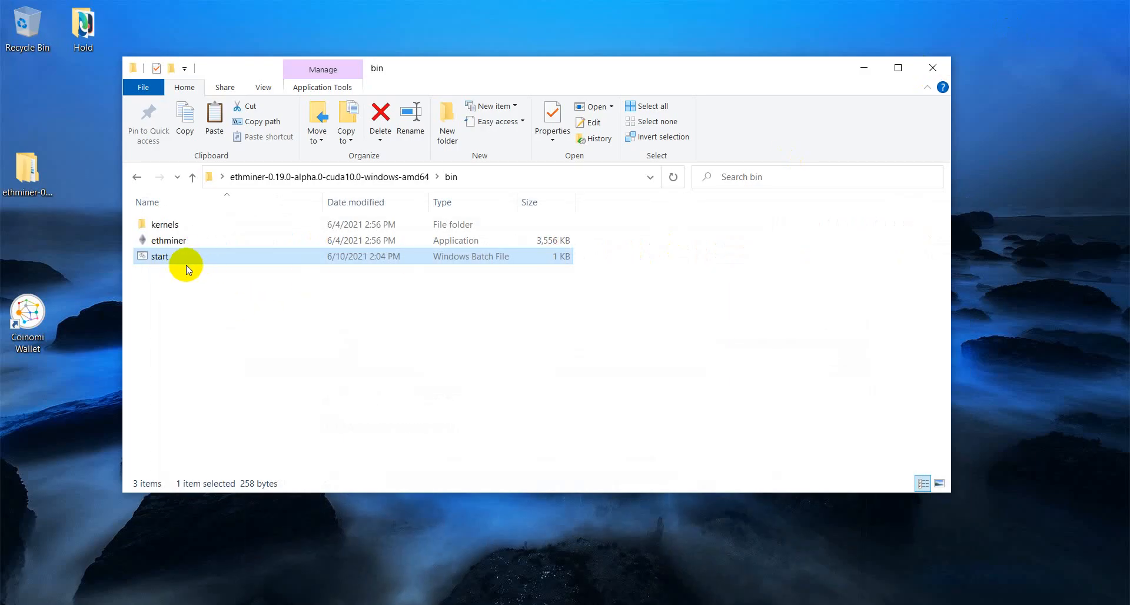
mouse_move(198, 261)
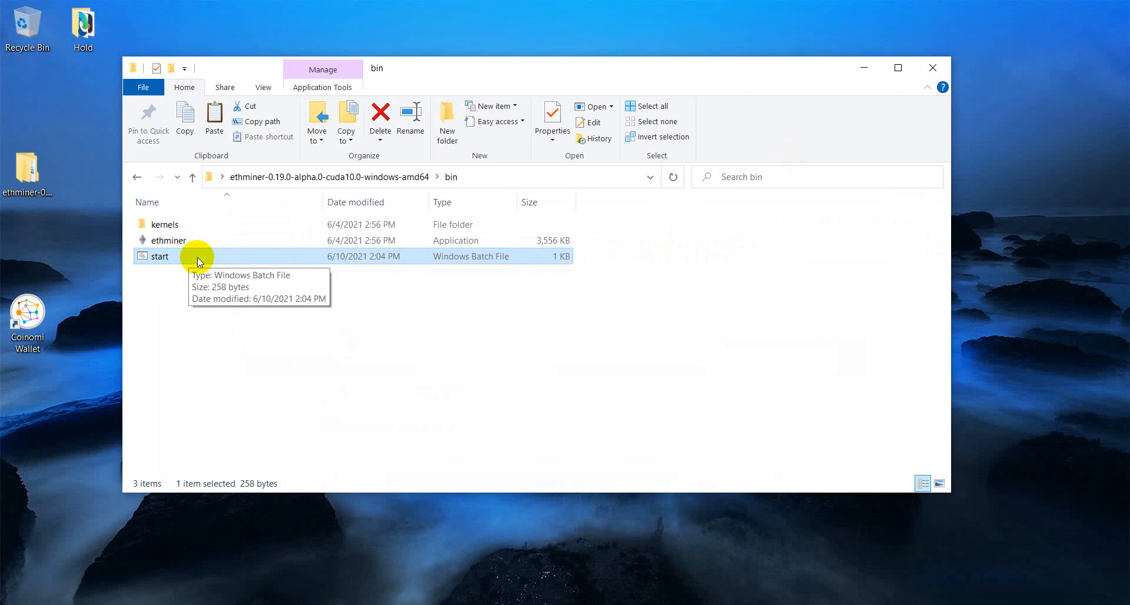
Step: Launch ethminer by running start.bat from the bin folder
double_click(160, 255)
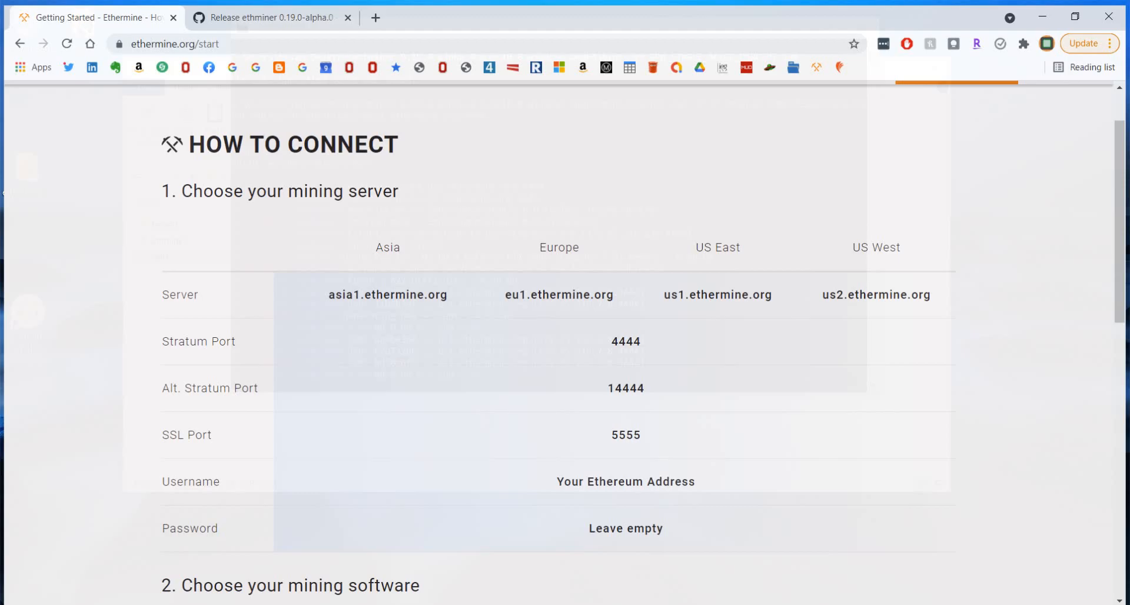
Step: Open the wallet address dashboard and scroll through its zero-worker stats
click(270, 17)
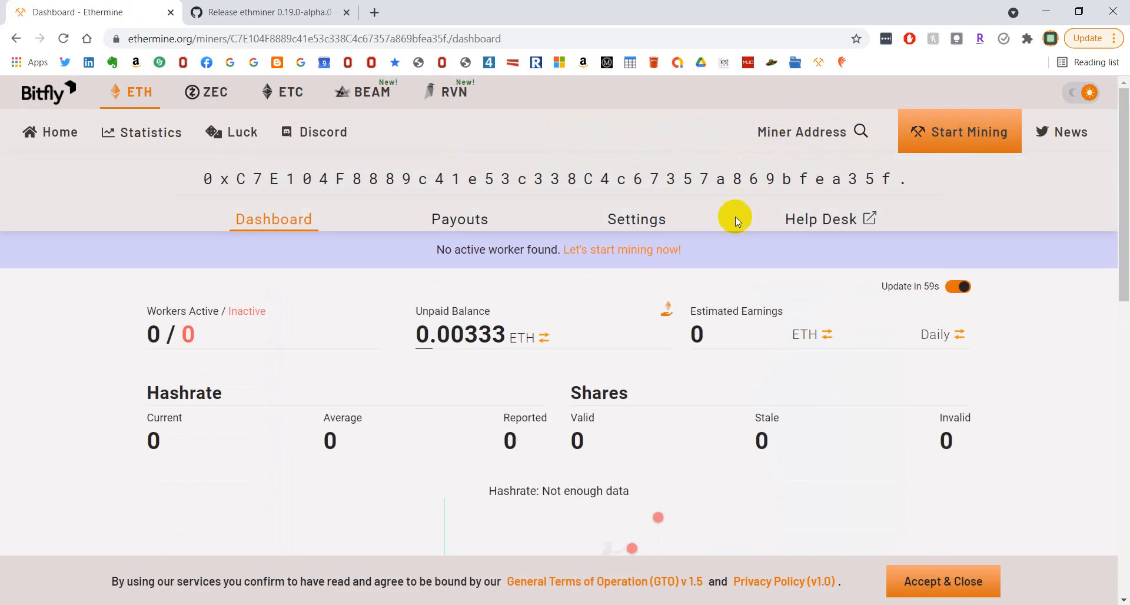
scroll(down, 3)
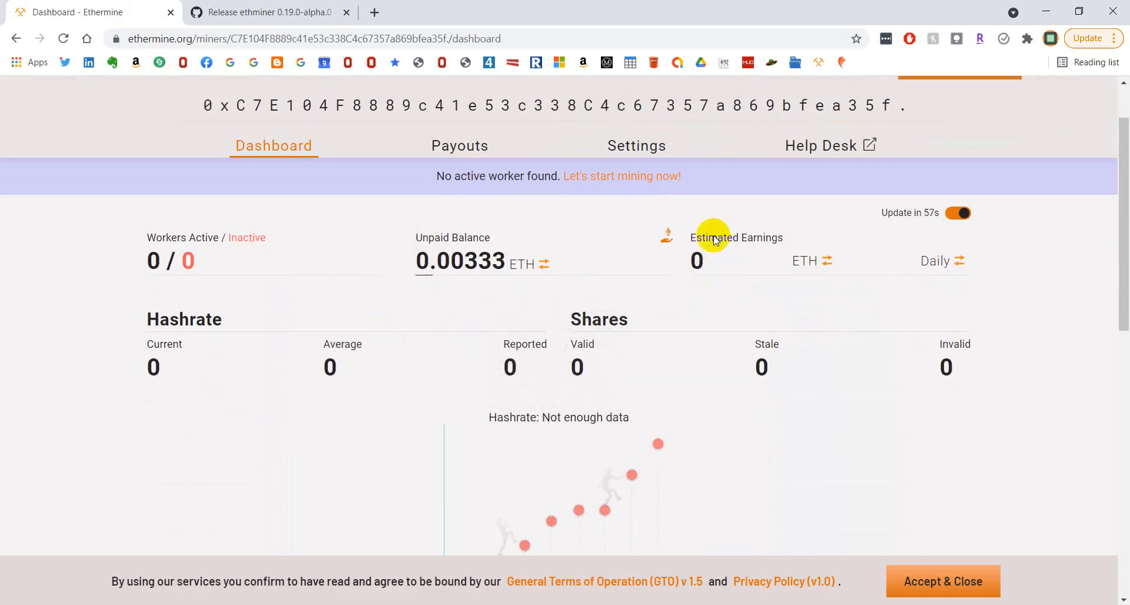
mouse_move(209, 238)
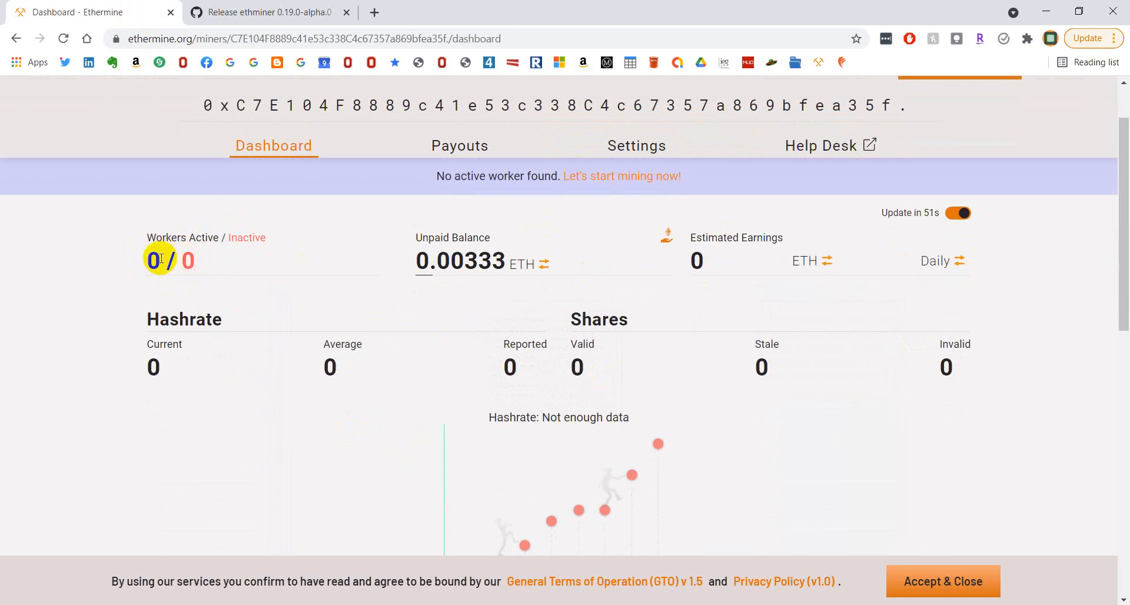
mouse_move(630, 508)
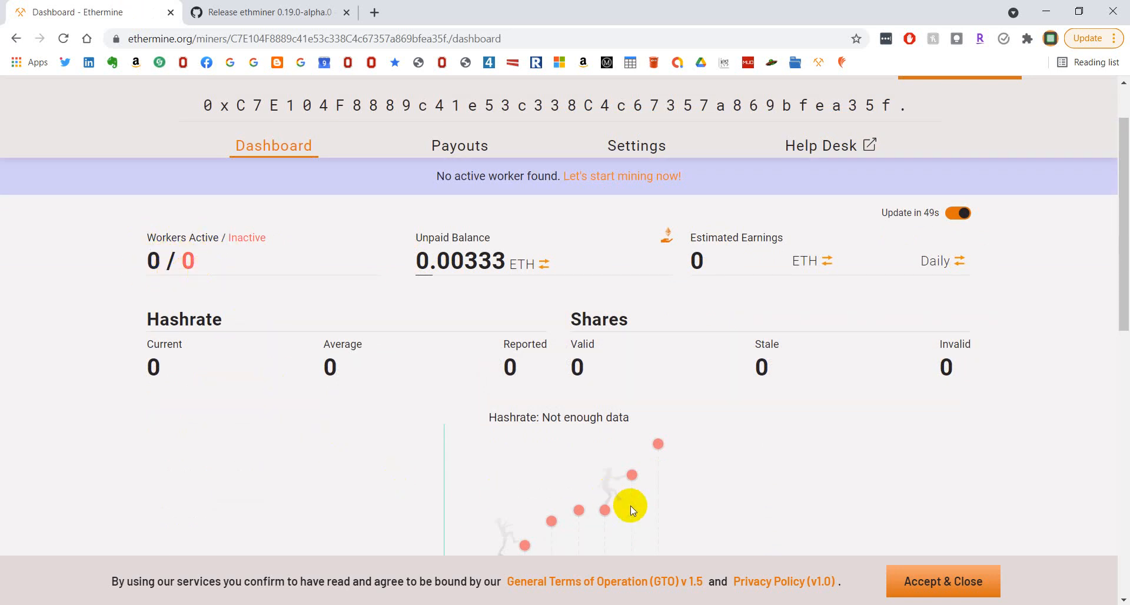
mouse_move(375, 378)
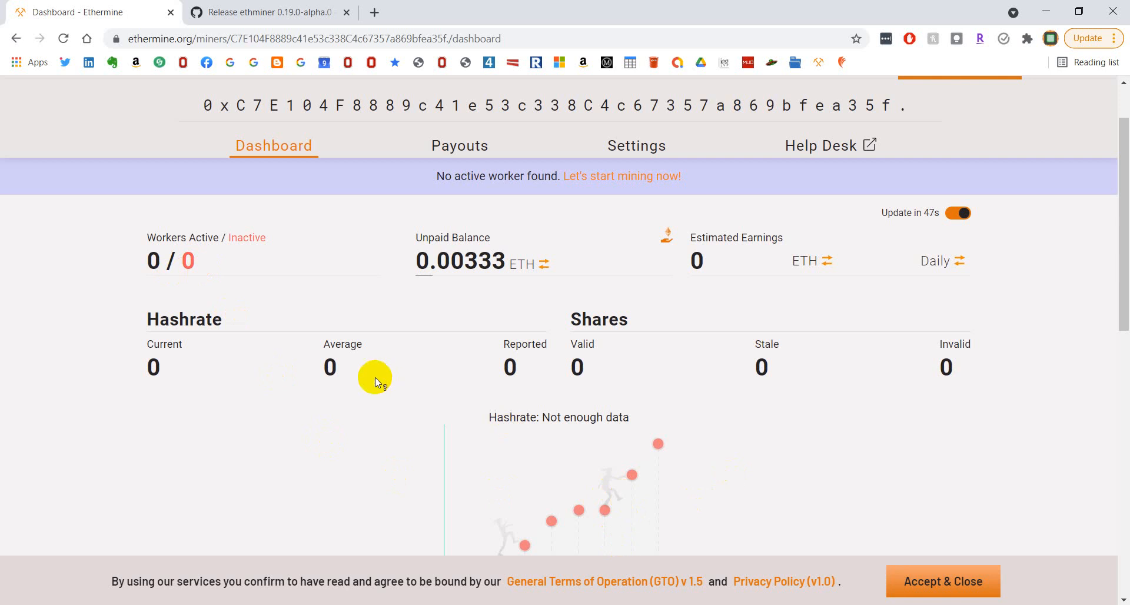
mouse_move(367, 271)
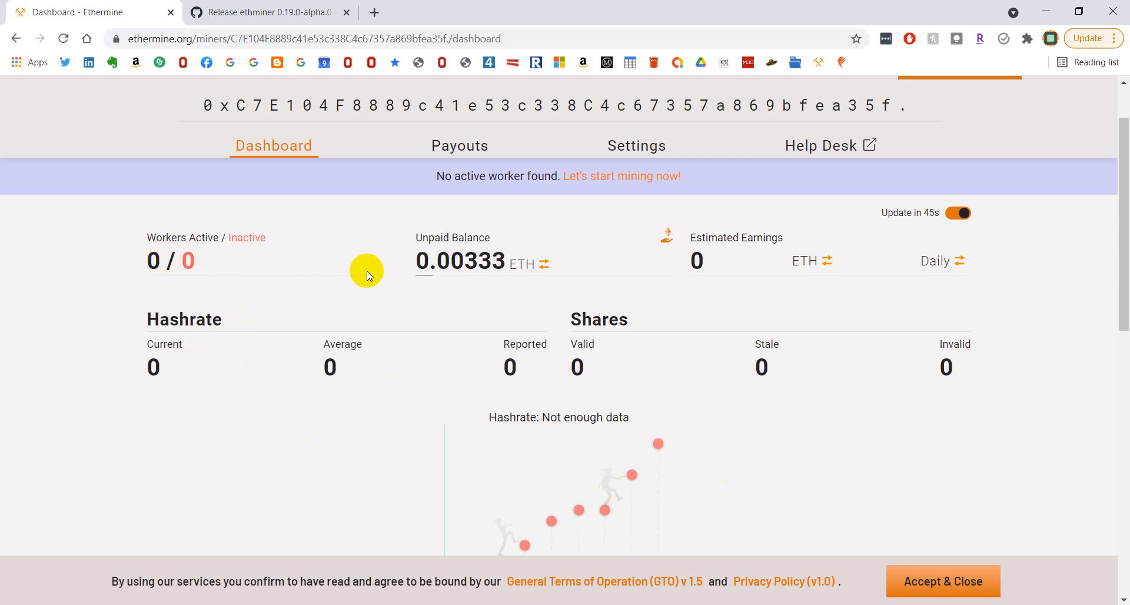
mouse_move(658, 463)
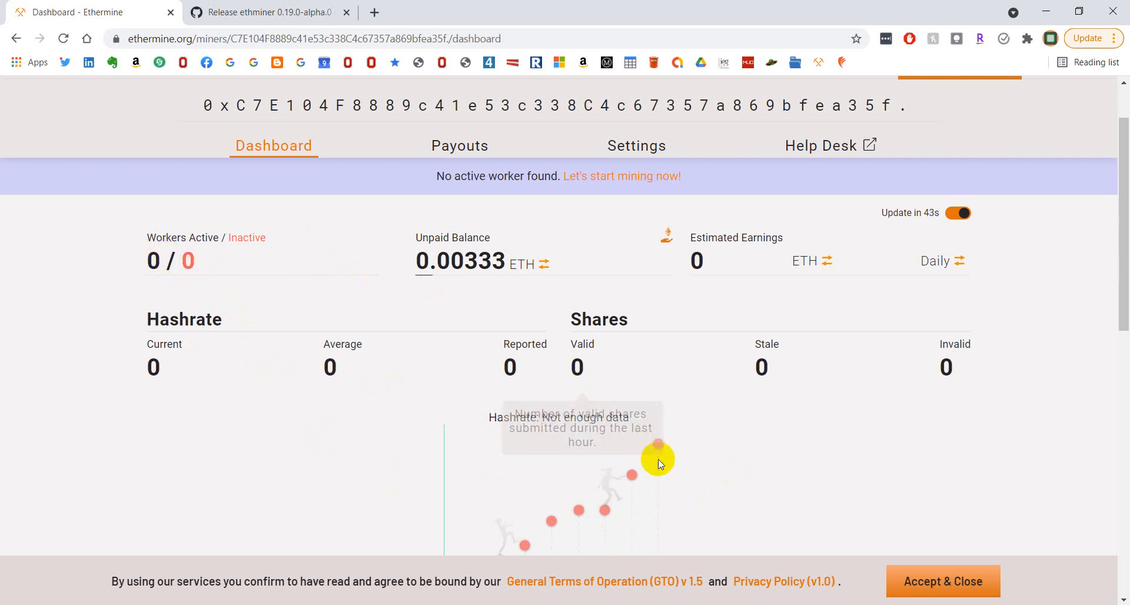
mouse_move(699, 594)
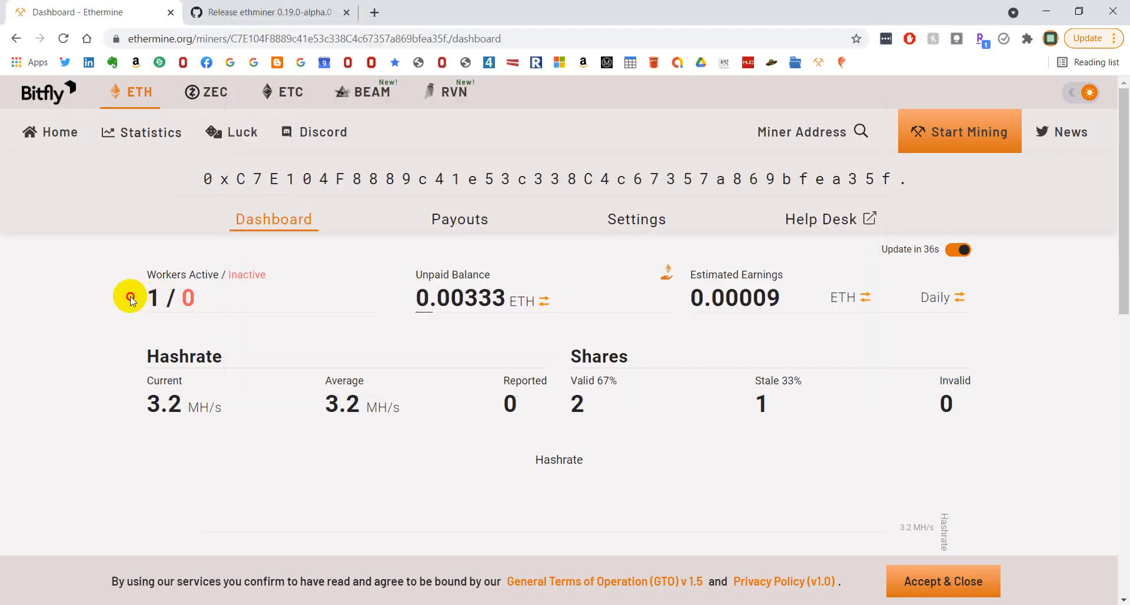
Step: Refresh the dashboard and select the 0.00009 ETH estimated daily earnings figure
click(44, 92)
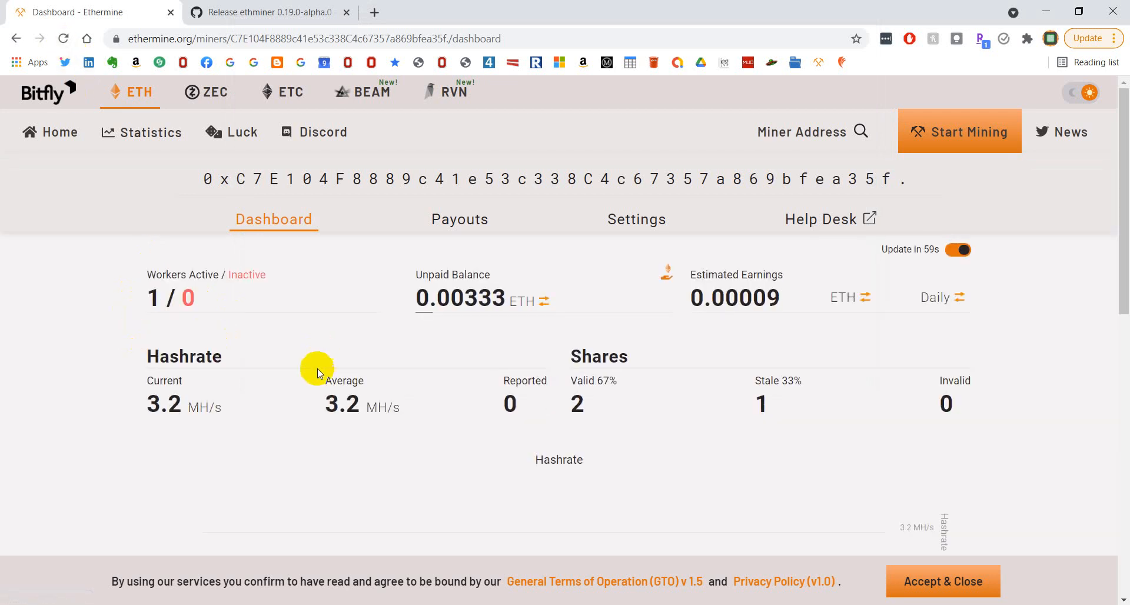
mouse_move(785, 302)
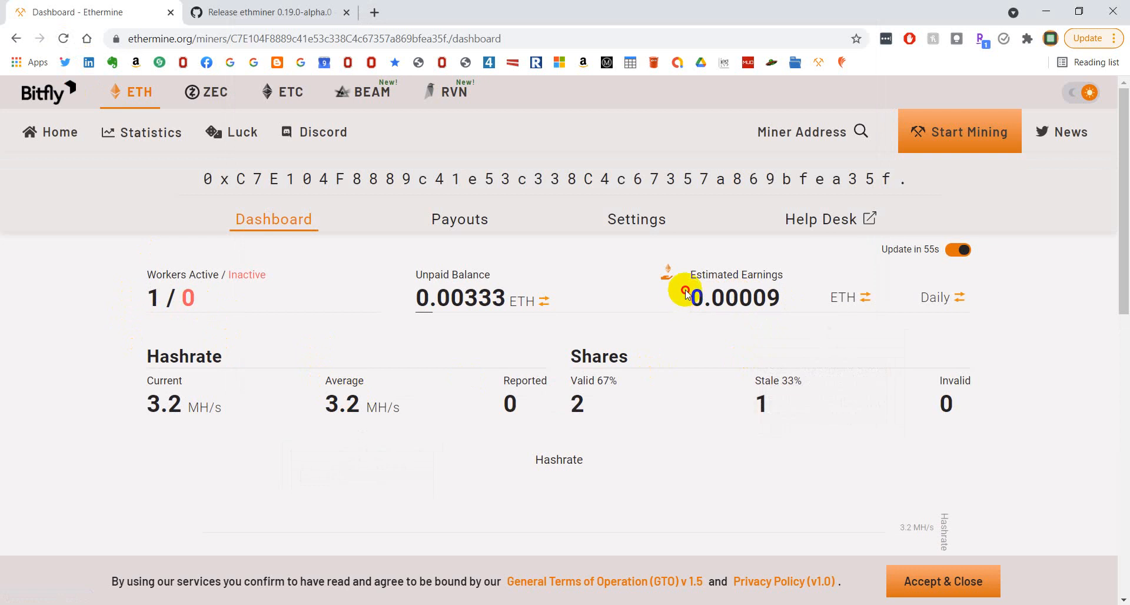
double_click(735, 297)
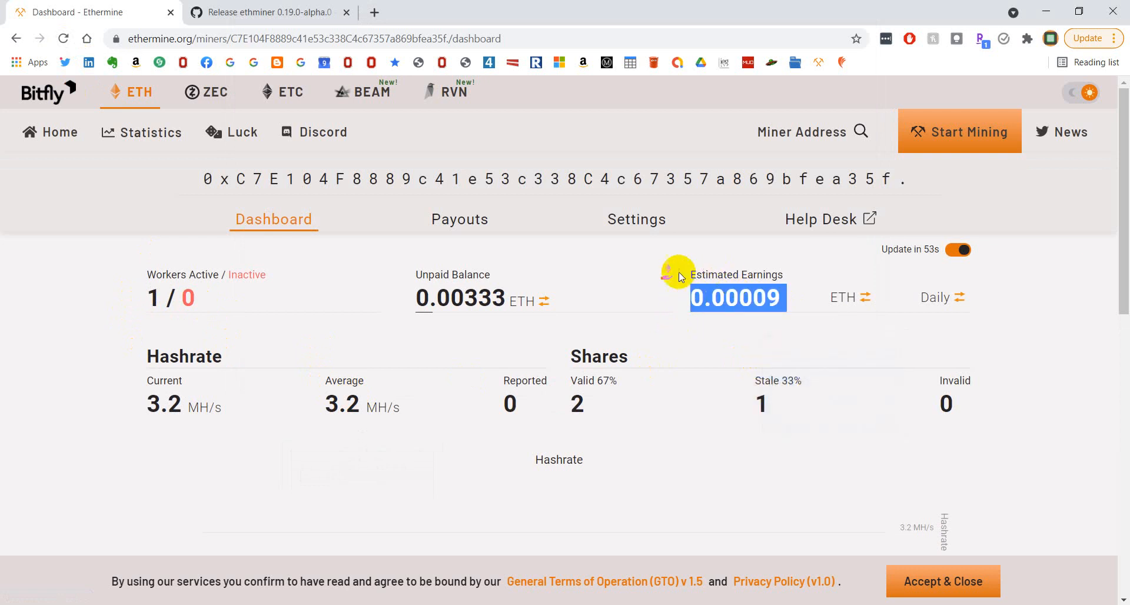
mouse_move(447, 274)
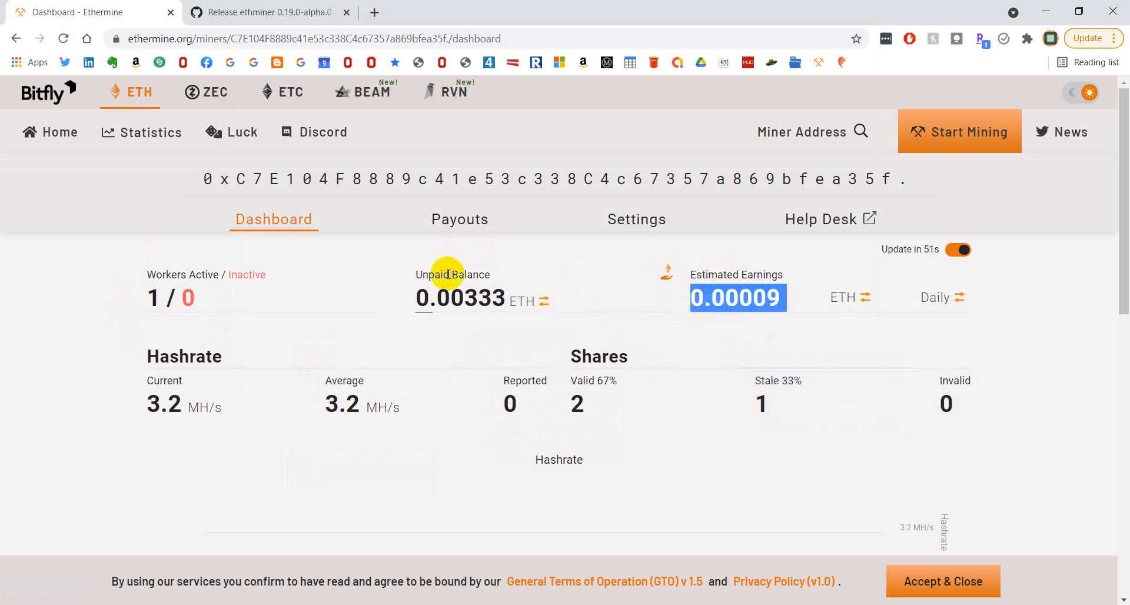
mouse_move(468, 311)
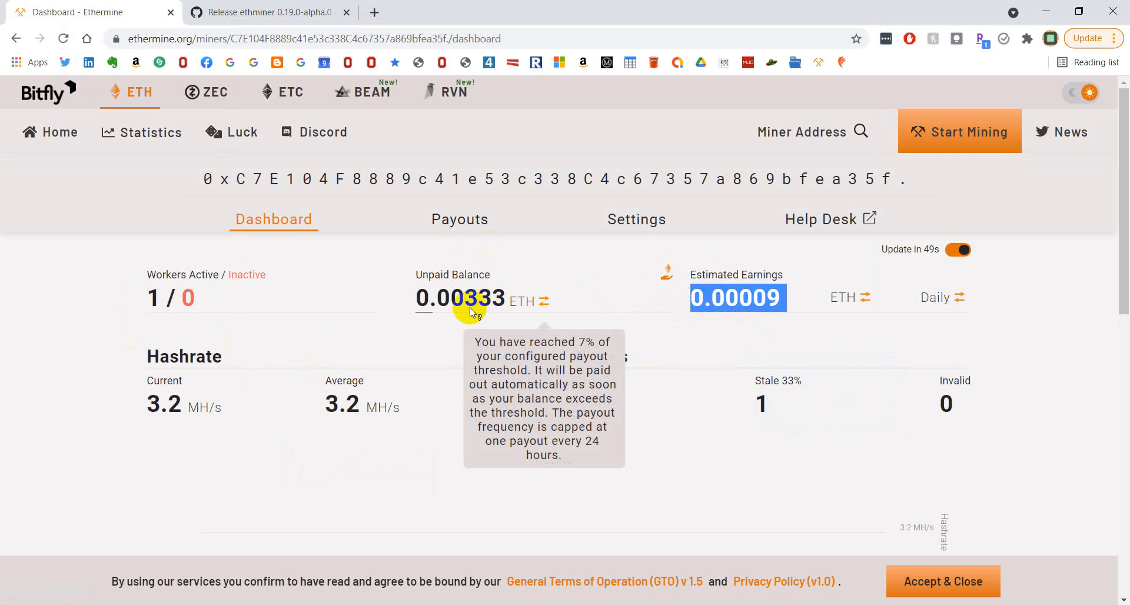
mouse_move(539, 294)
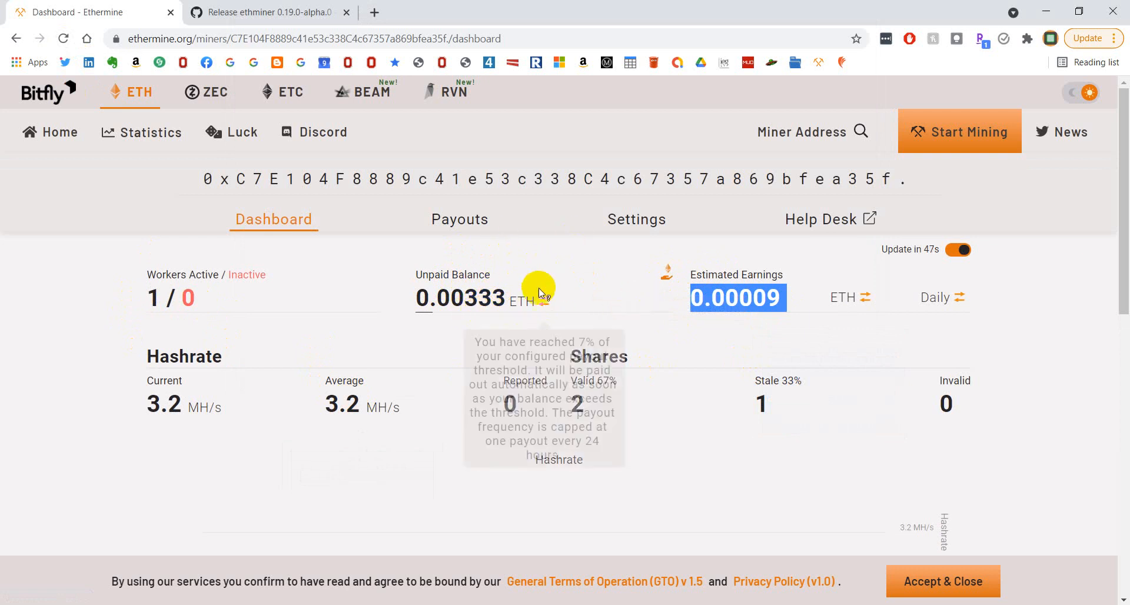
mouse_move(453, 306)
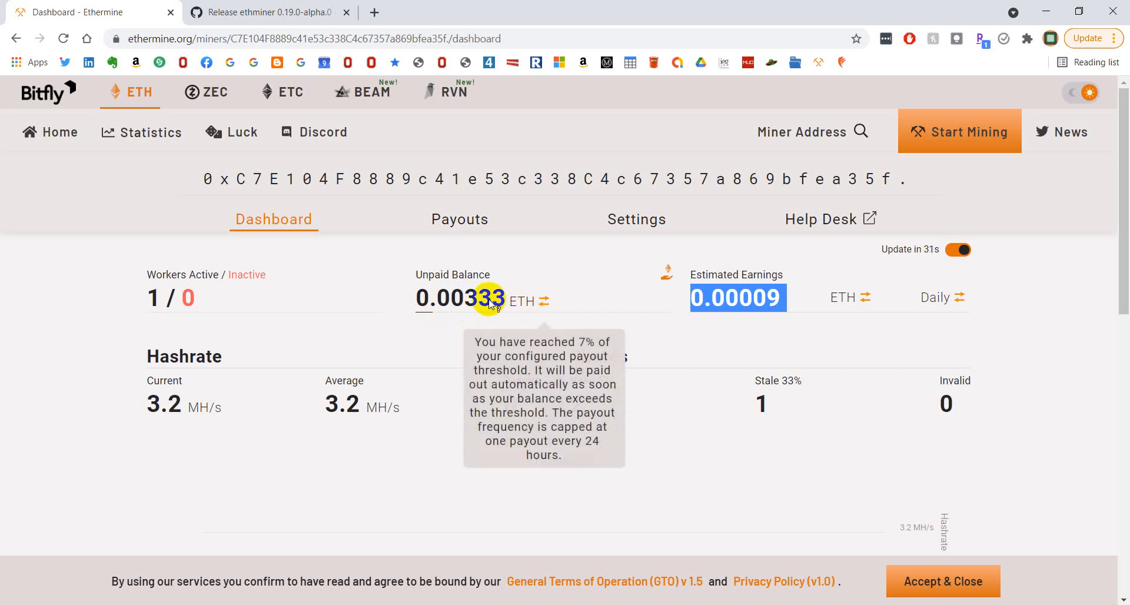
mouse_move(912, 501)
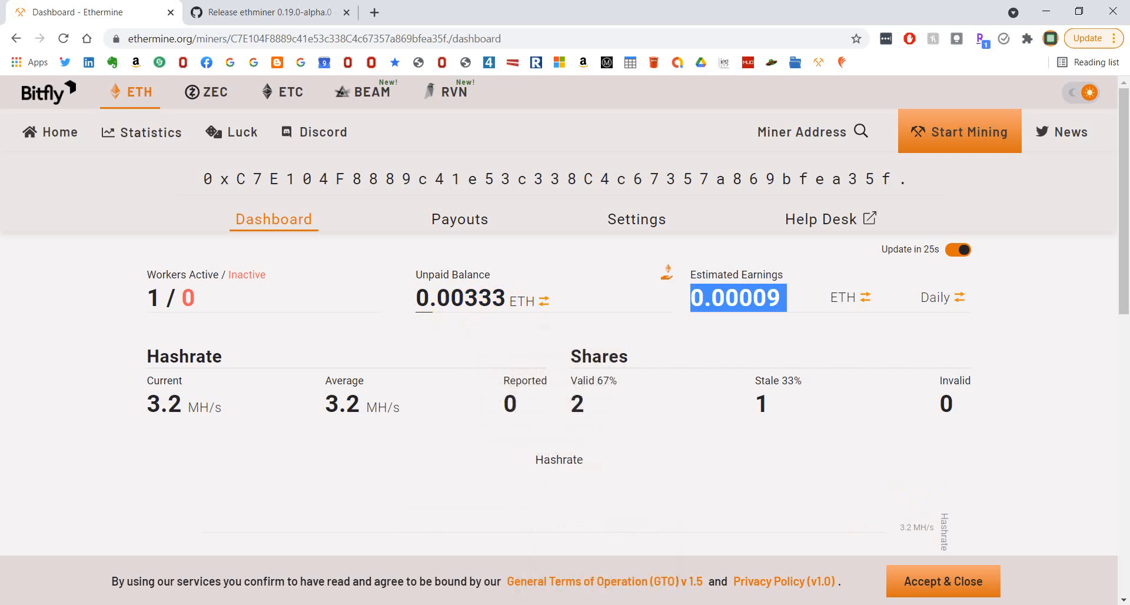
mouse_move(967, 445)
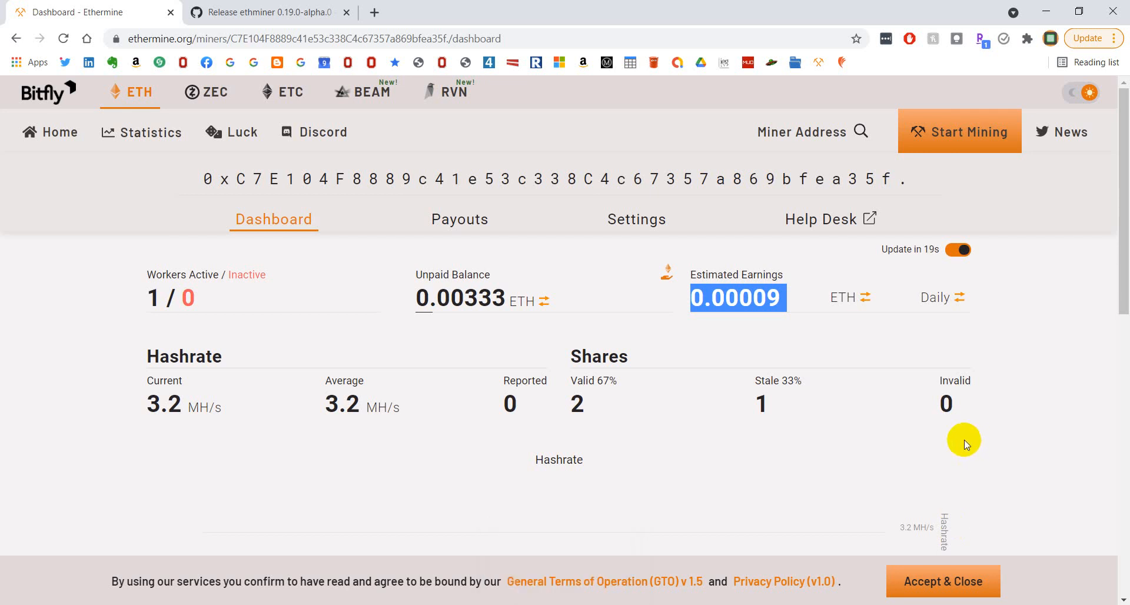
mouse_move(549, 295)
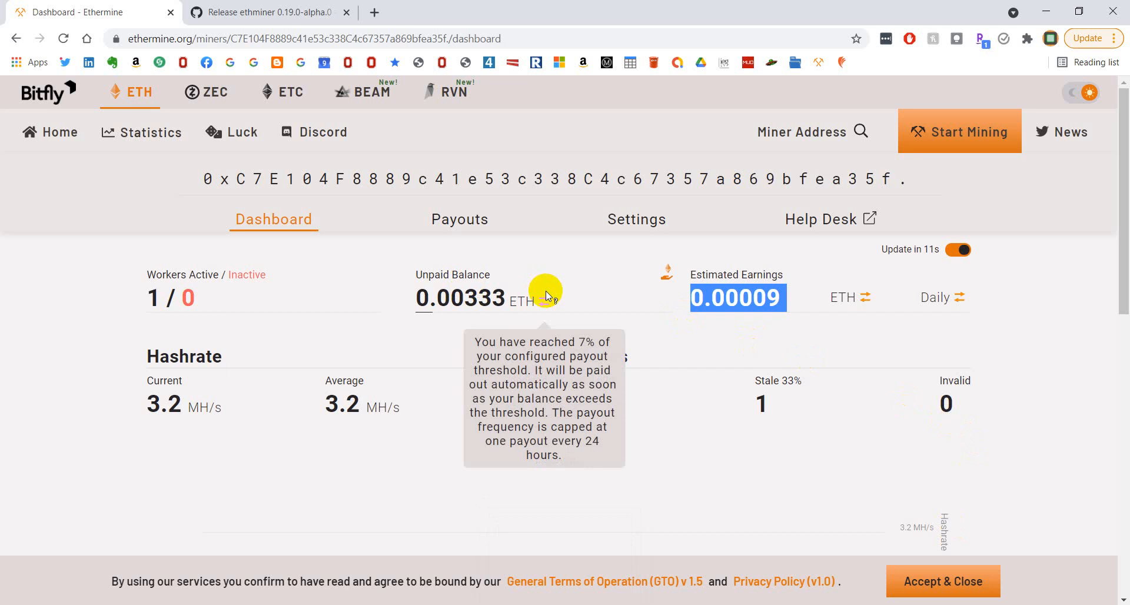
mouse_move(603, 460)
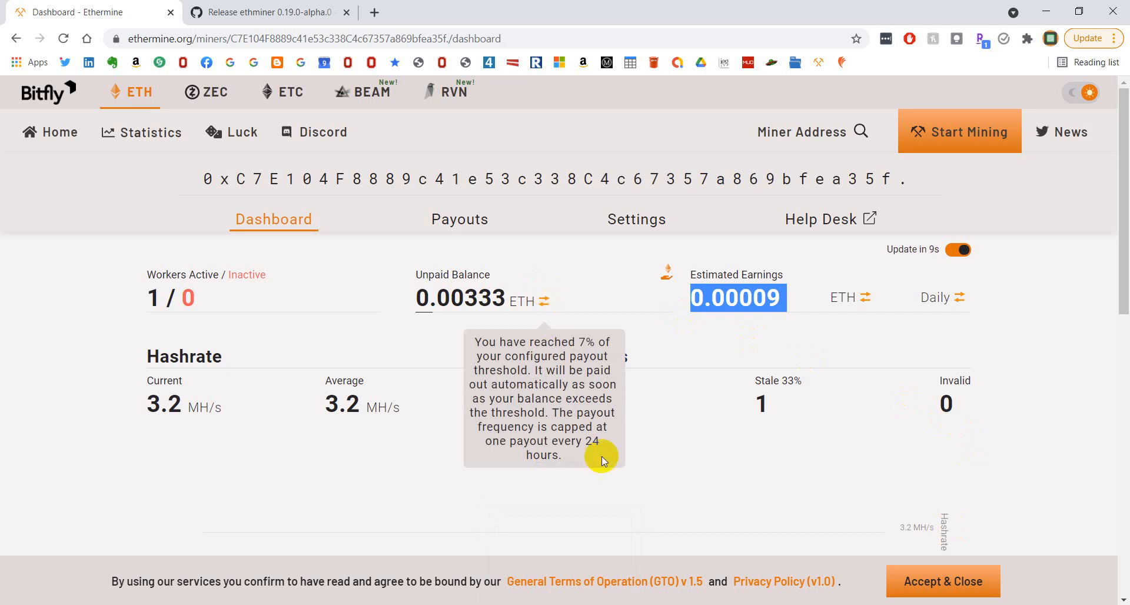